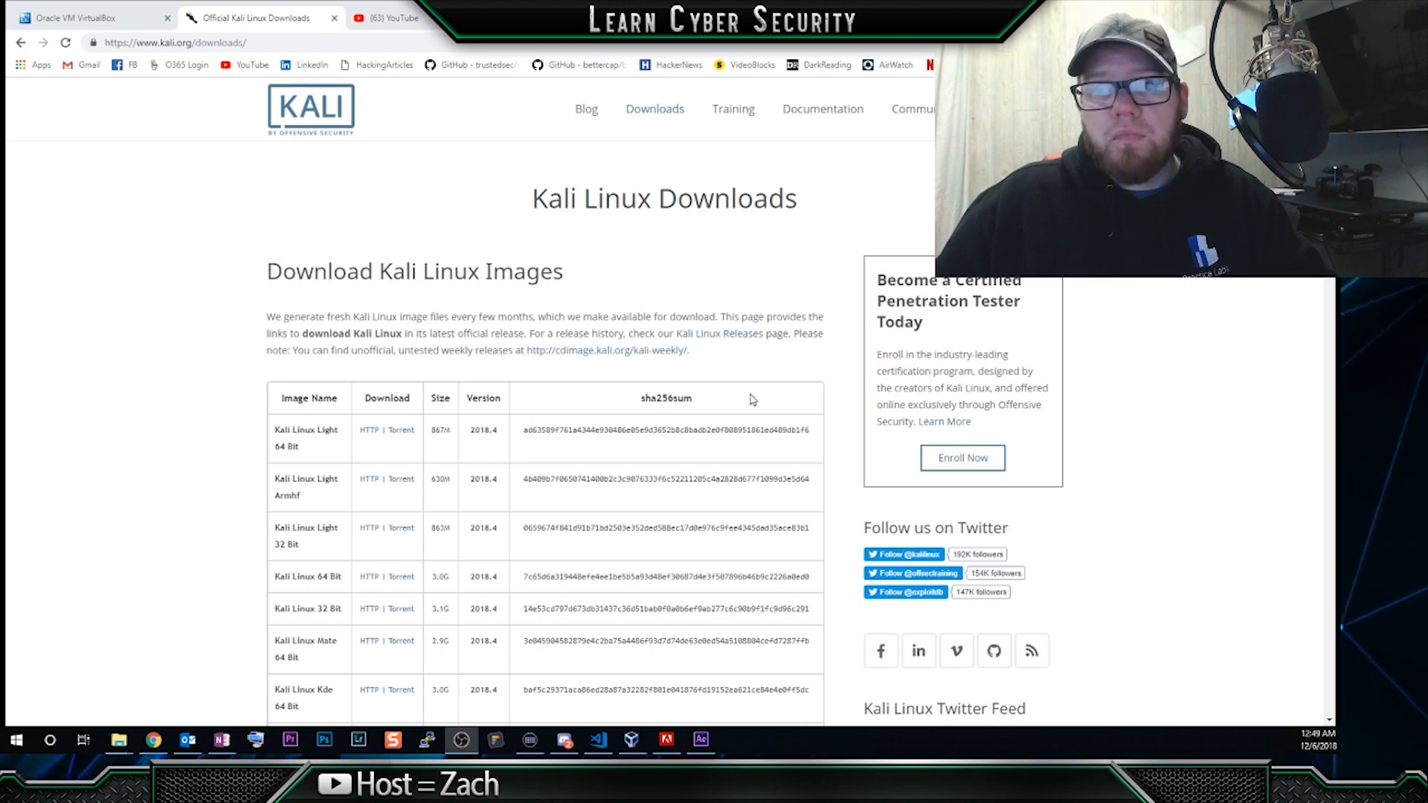
Glance at the VirtualBox site, then scroll Kali downloads to the 64-bit Vbox row
left_click(82, 17)
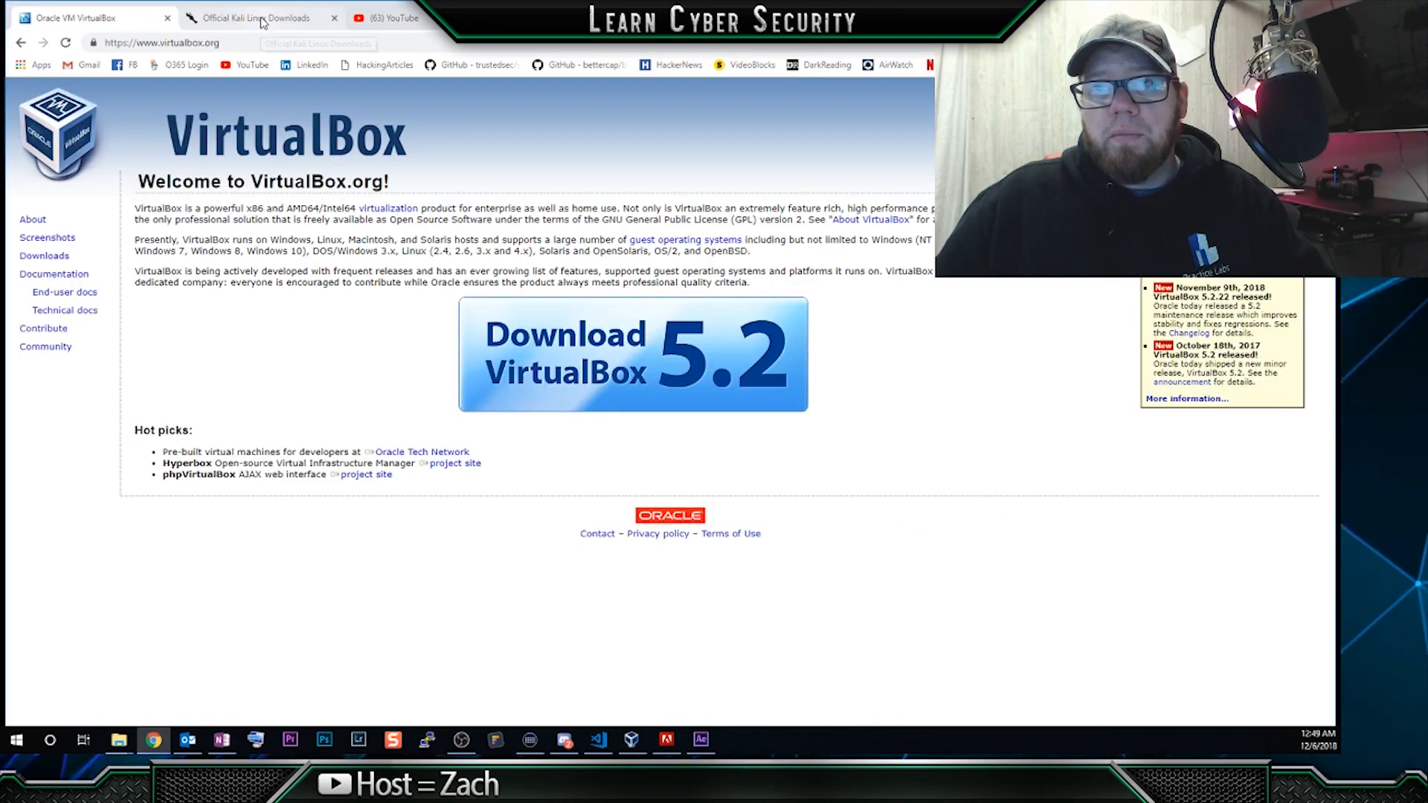
left_click(260, 17)
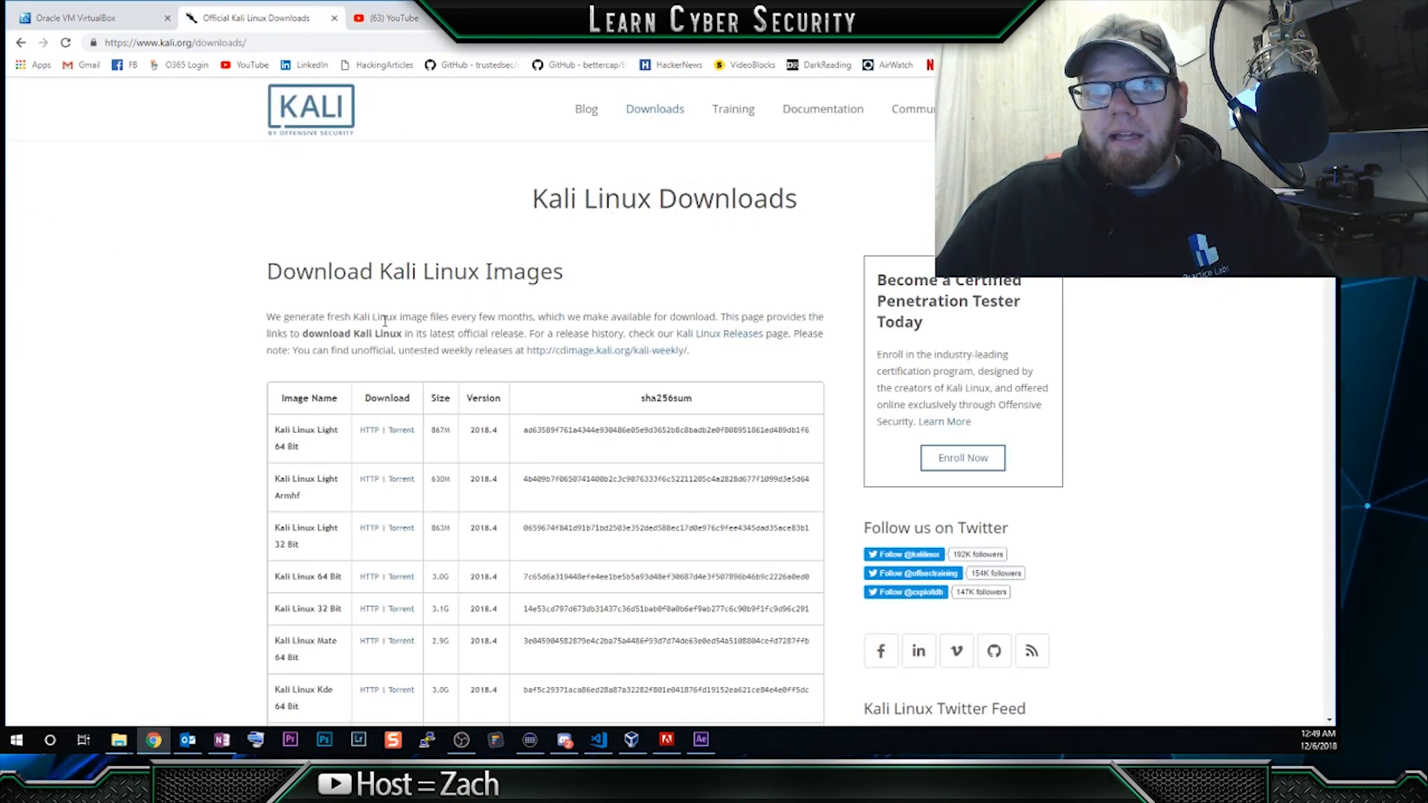
scroll("down", 3)
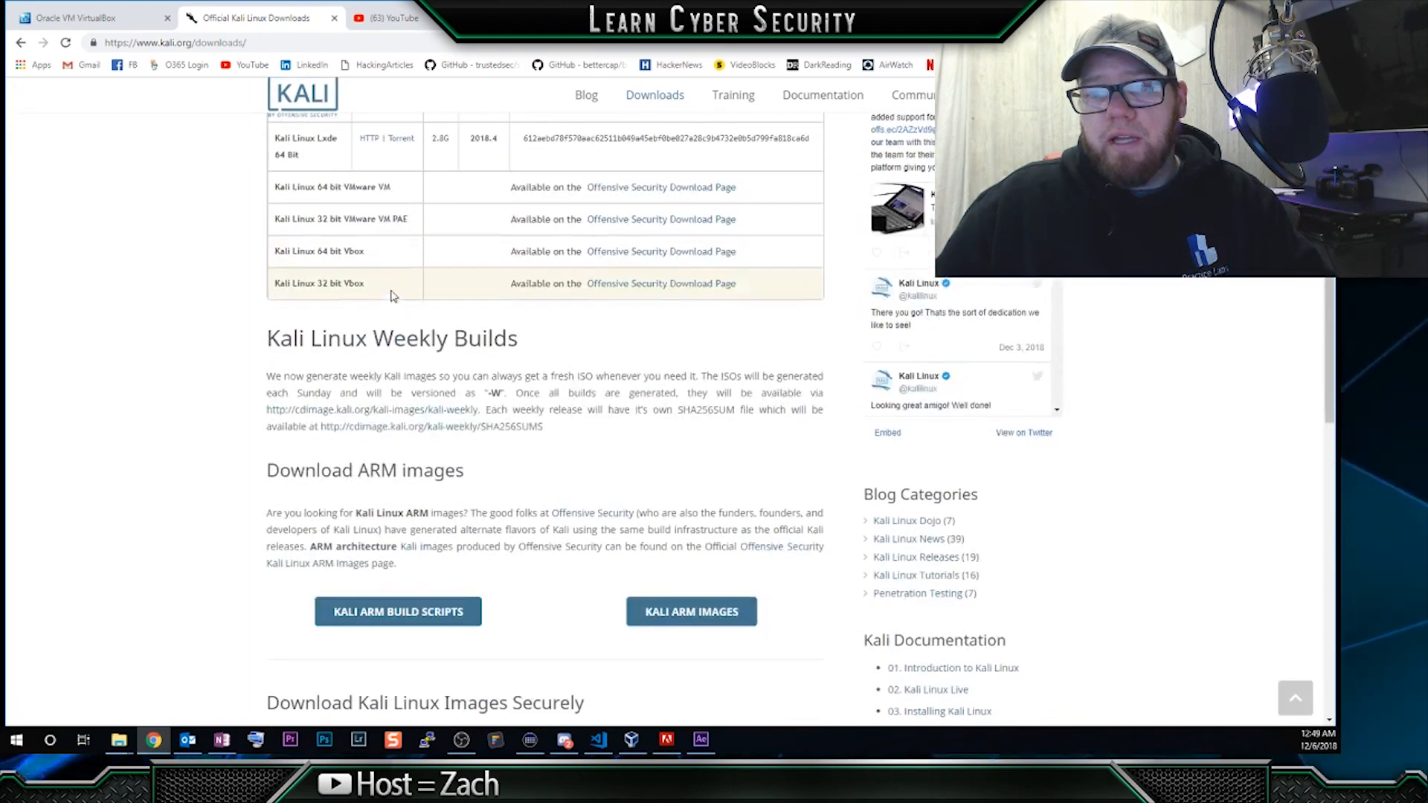
mouse_move(353, 268)
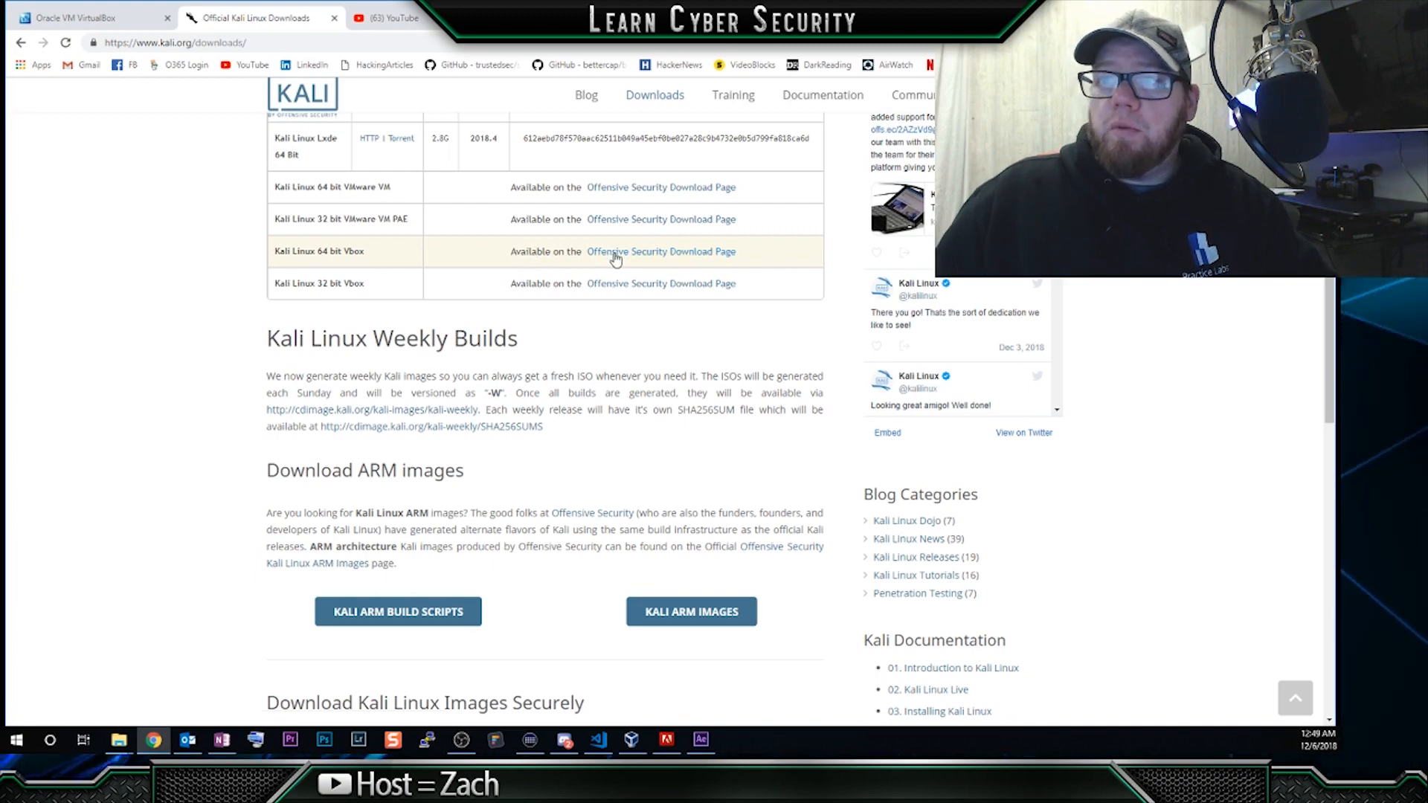
Open the Offensive Security page and show the Kali VirtualBox Images tab with 64-bit OVA
left_click(661, 251)
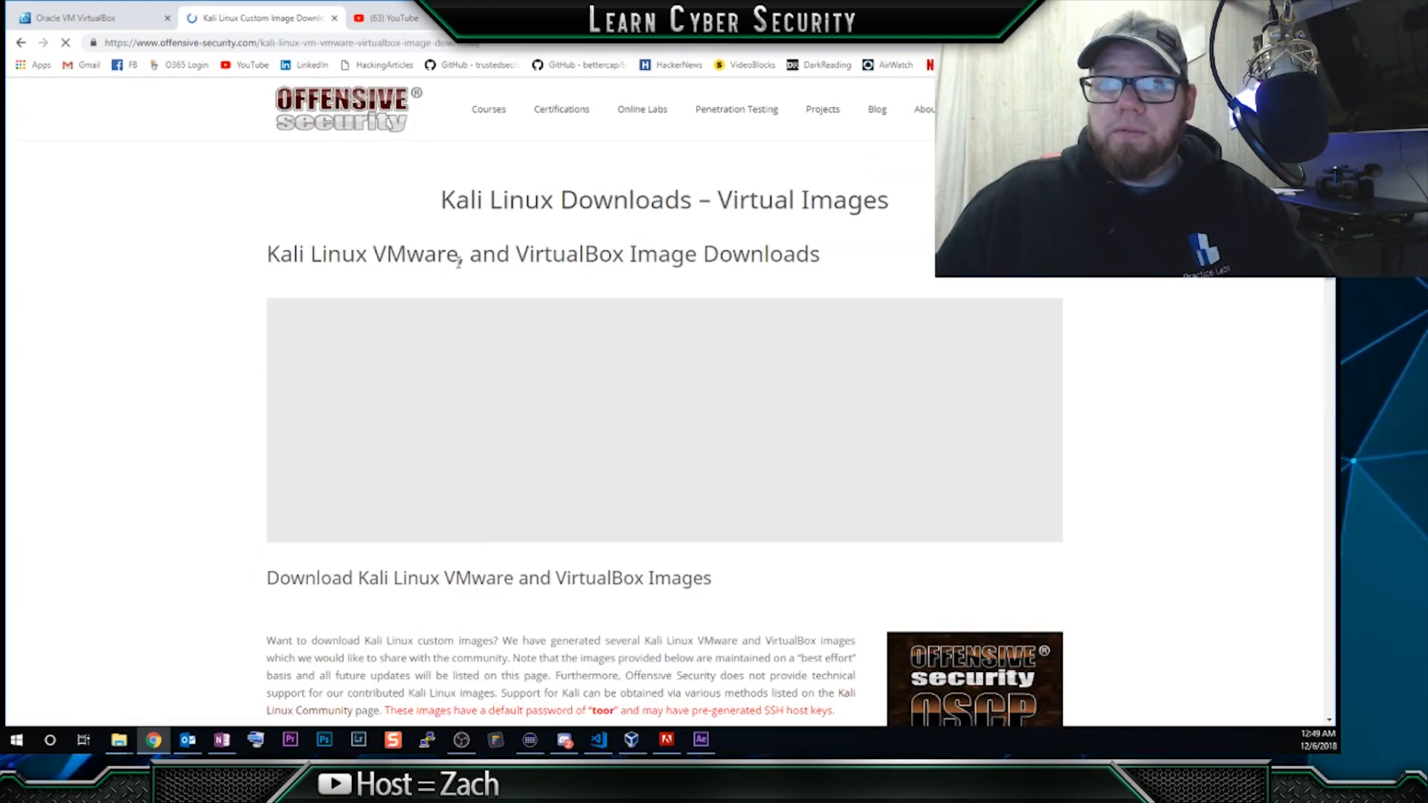
scroll("down", 3)
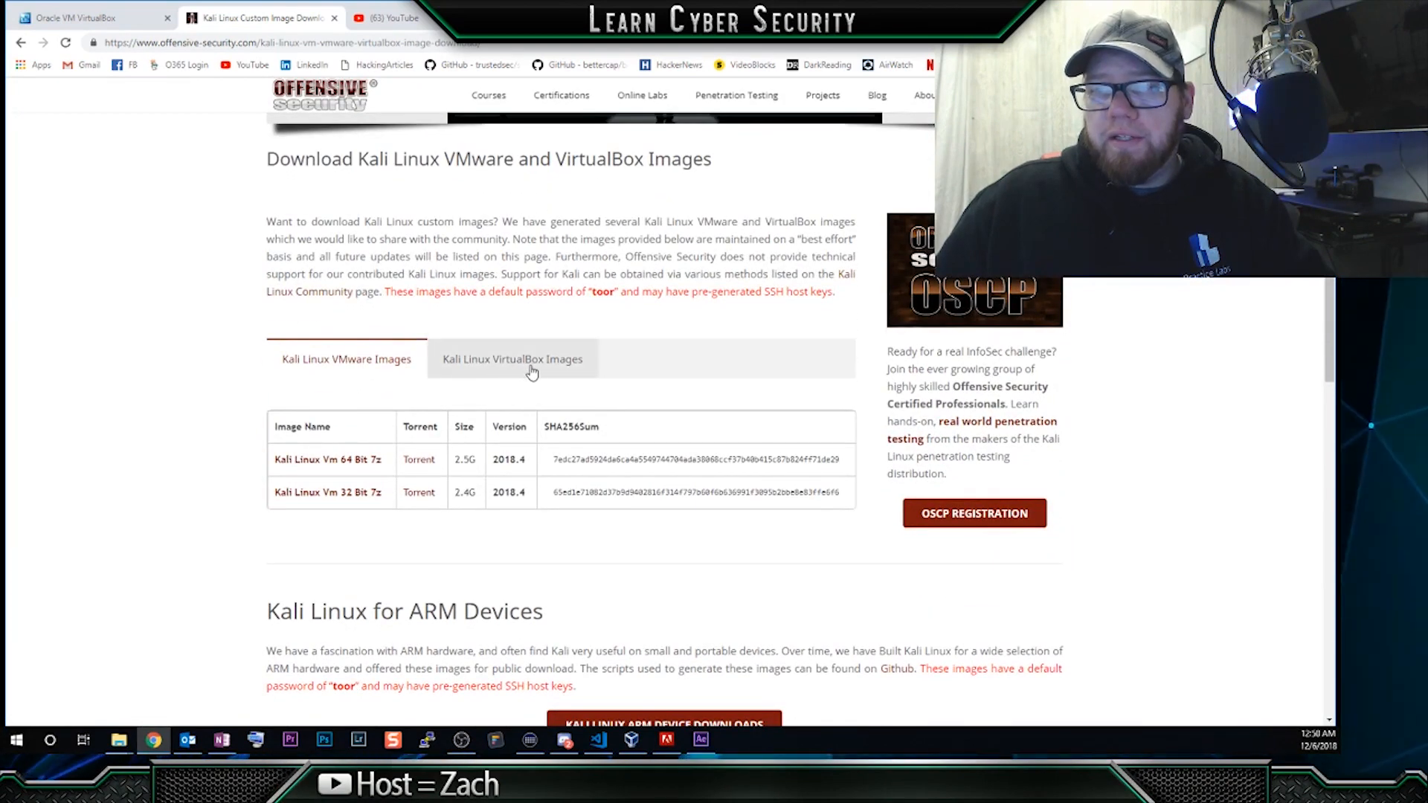
left_click(512, 358)
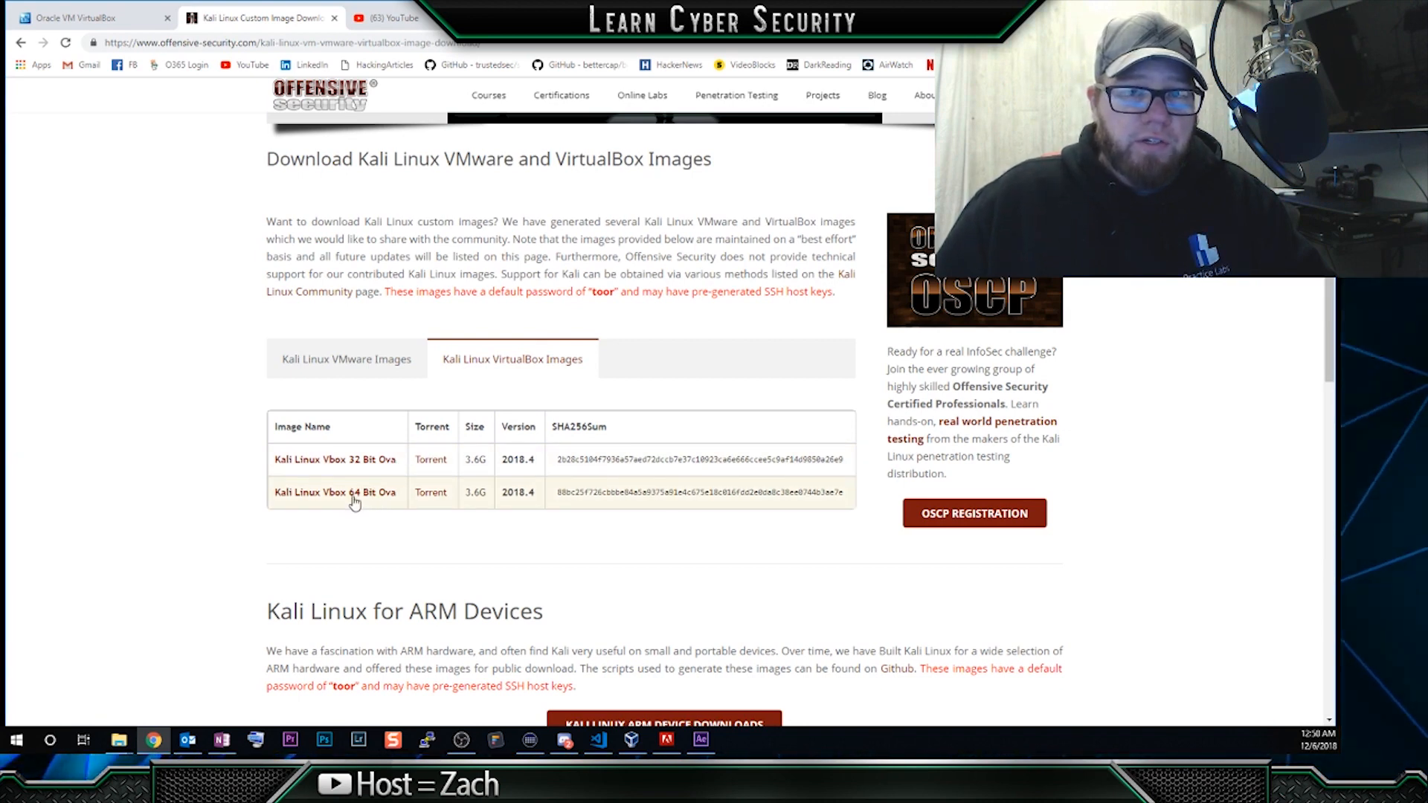
mouse_move(336, 498)
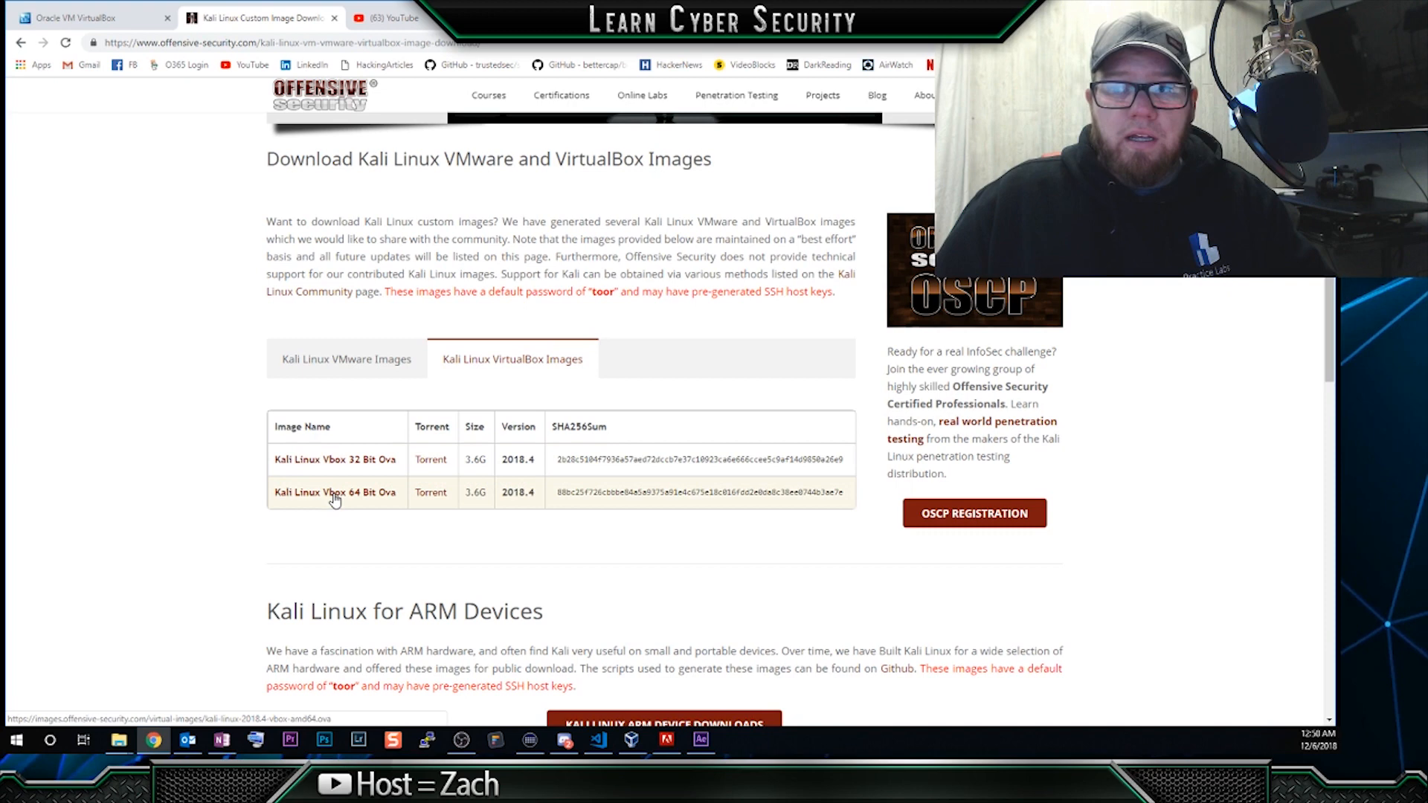
mouse_move(336, 492)
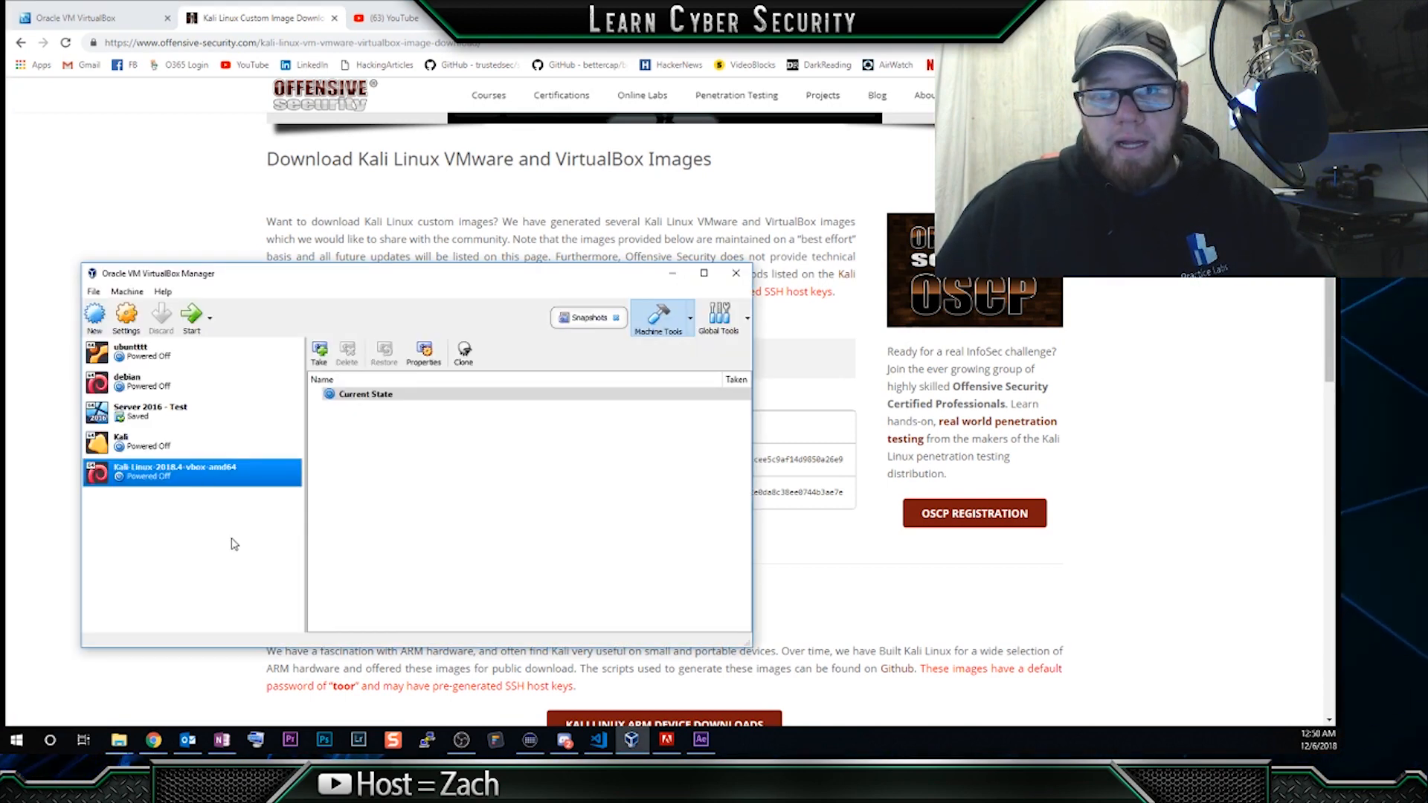
mouse_move(93, 317)
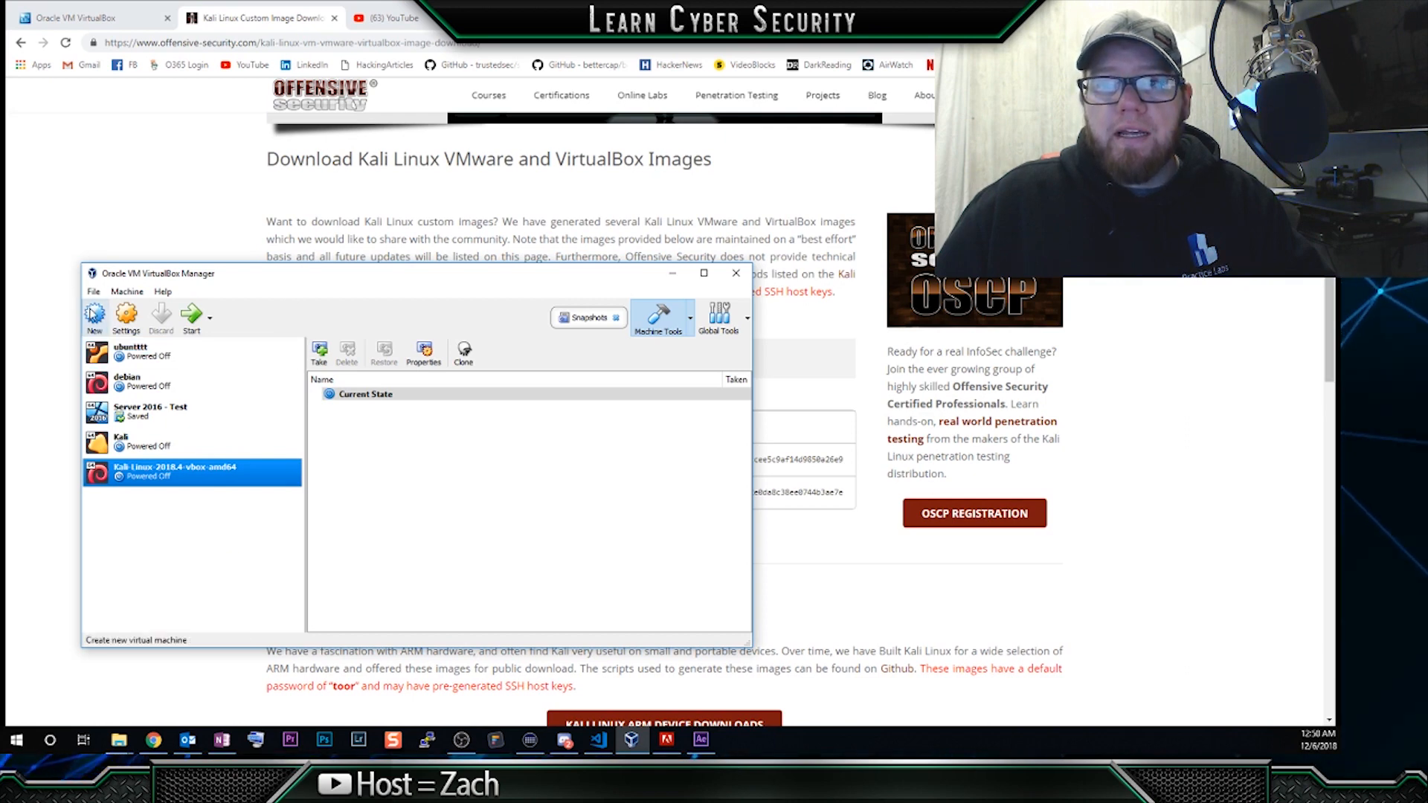
Launch the Import Appliance wizard from VirtualBox Manager's File menu
left_click(93, 291)
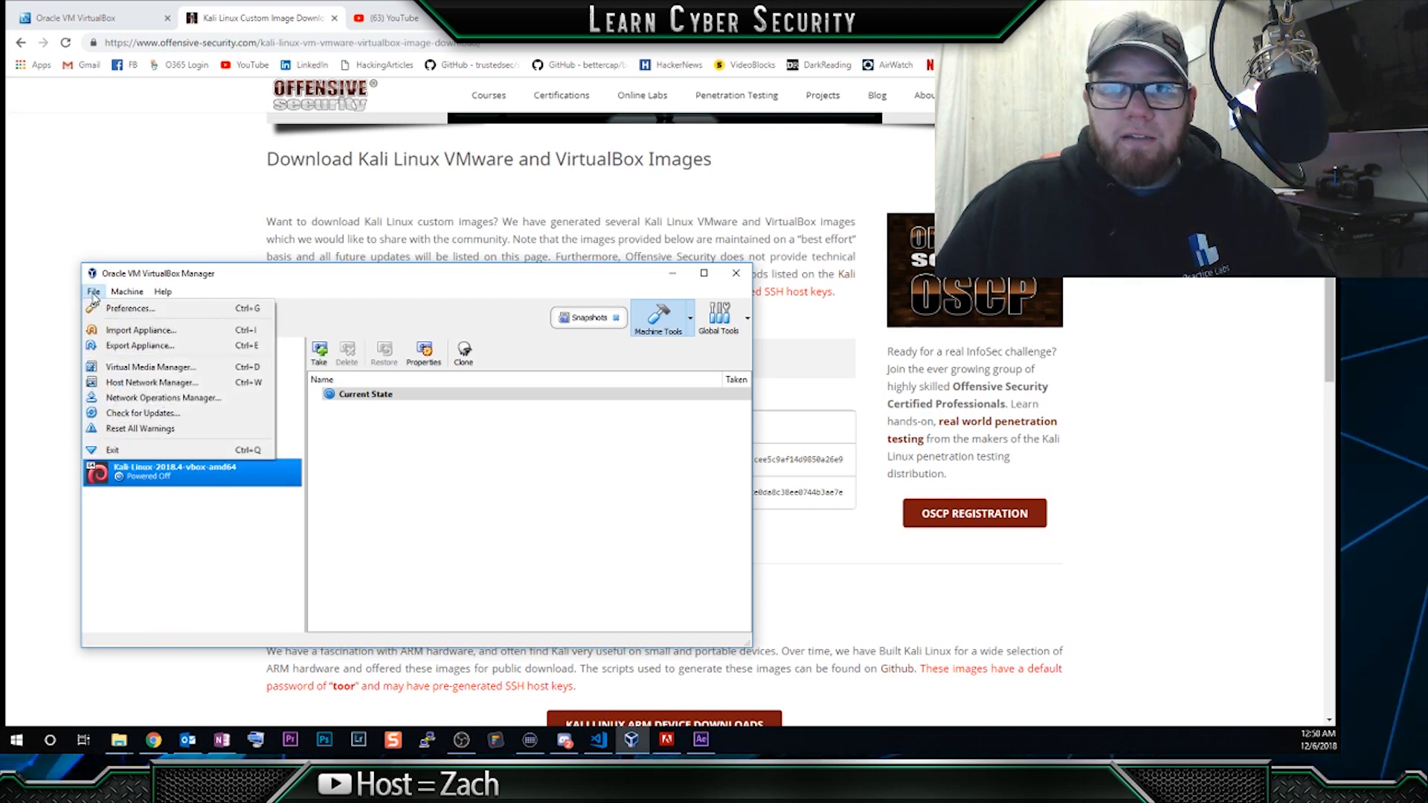
left_click(142, 330)
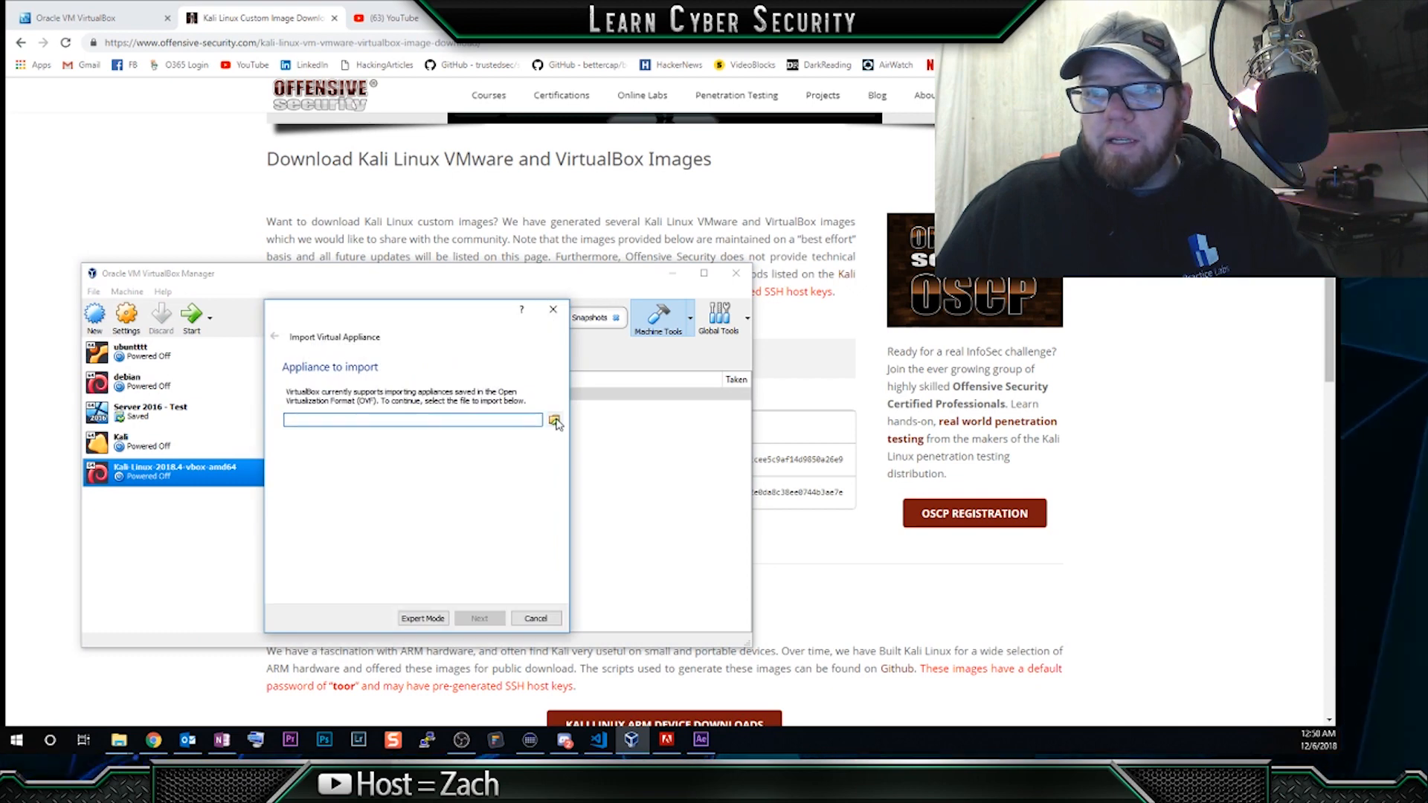
Pick kali-linux-2018.4-vbox-amd64.ova from E:\1 Linux ISO as the appliance file
left_click(556, 421)
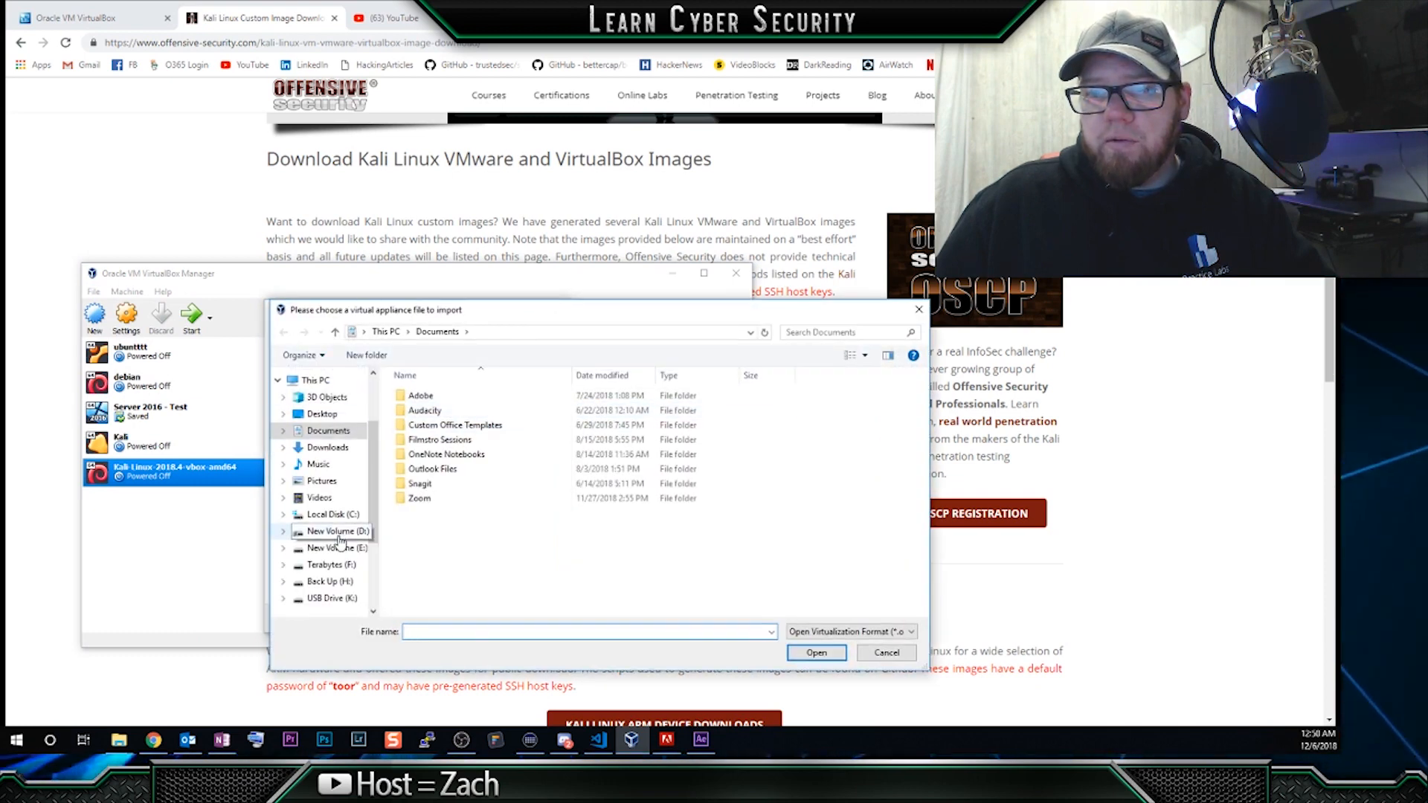
left_click(334, 547)
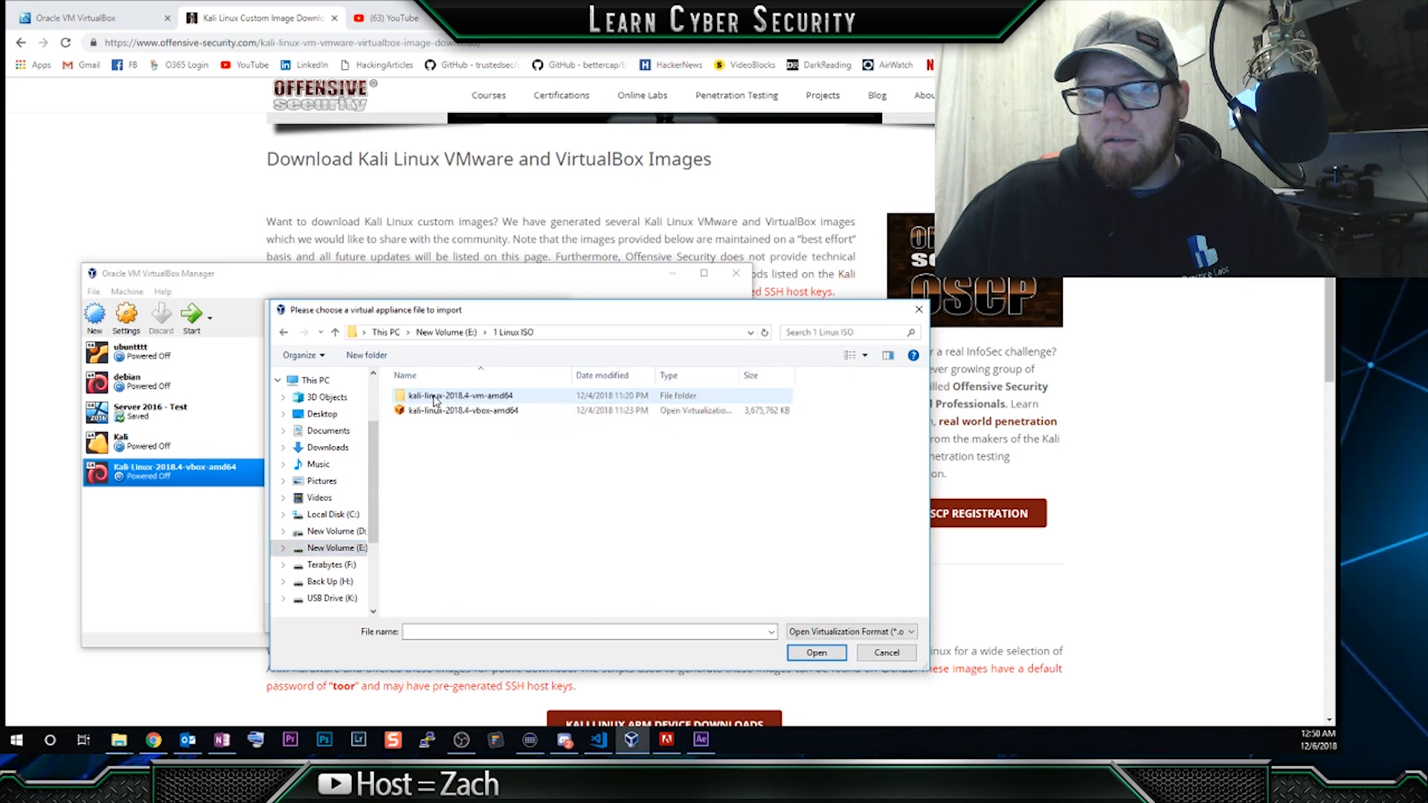
left_click(458, 410)
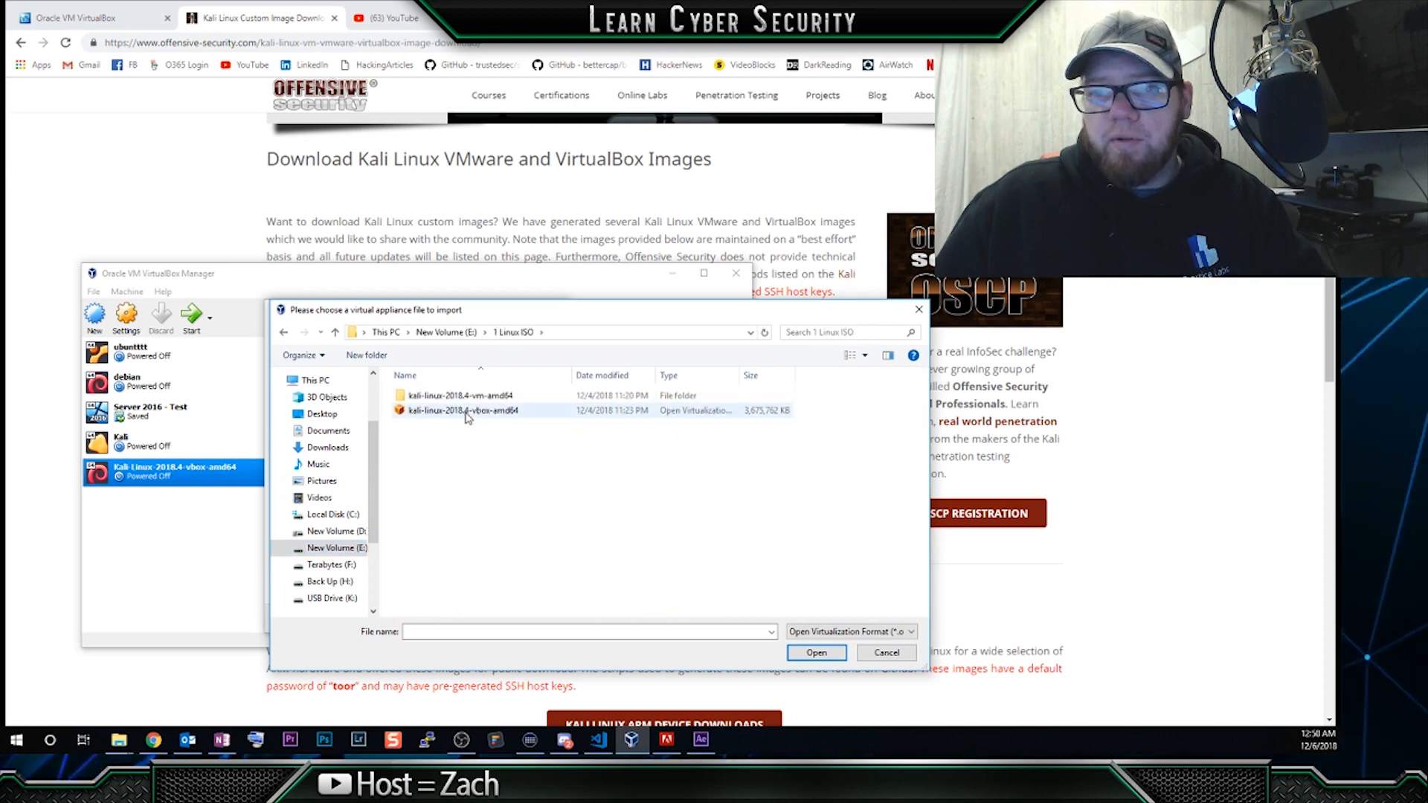
mouse_move(467, 410)
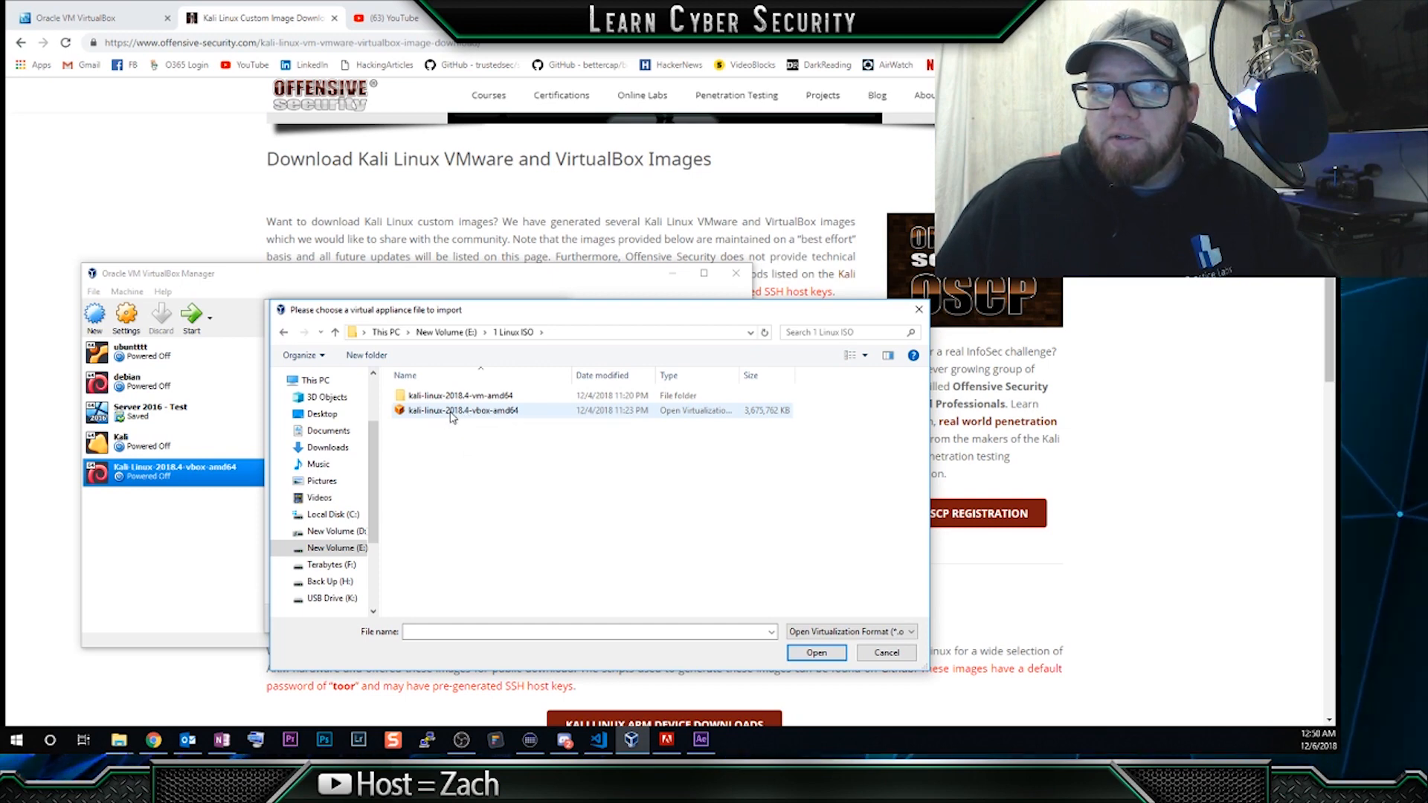
left_click(461, 411)
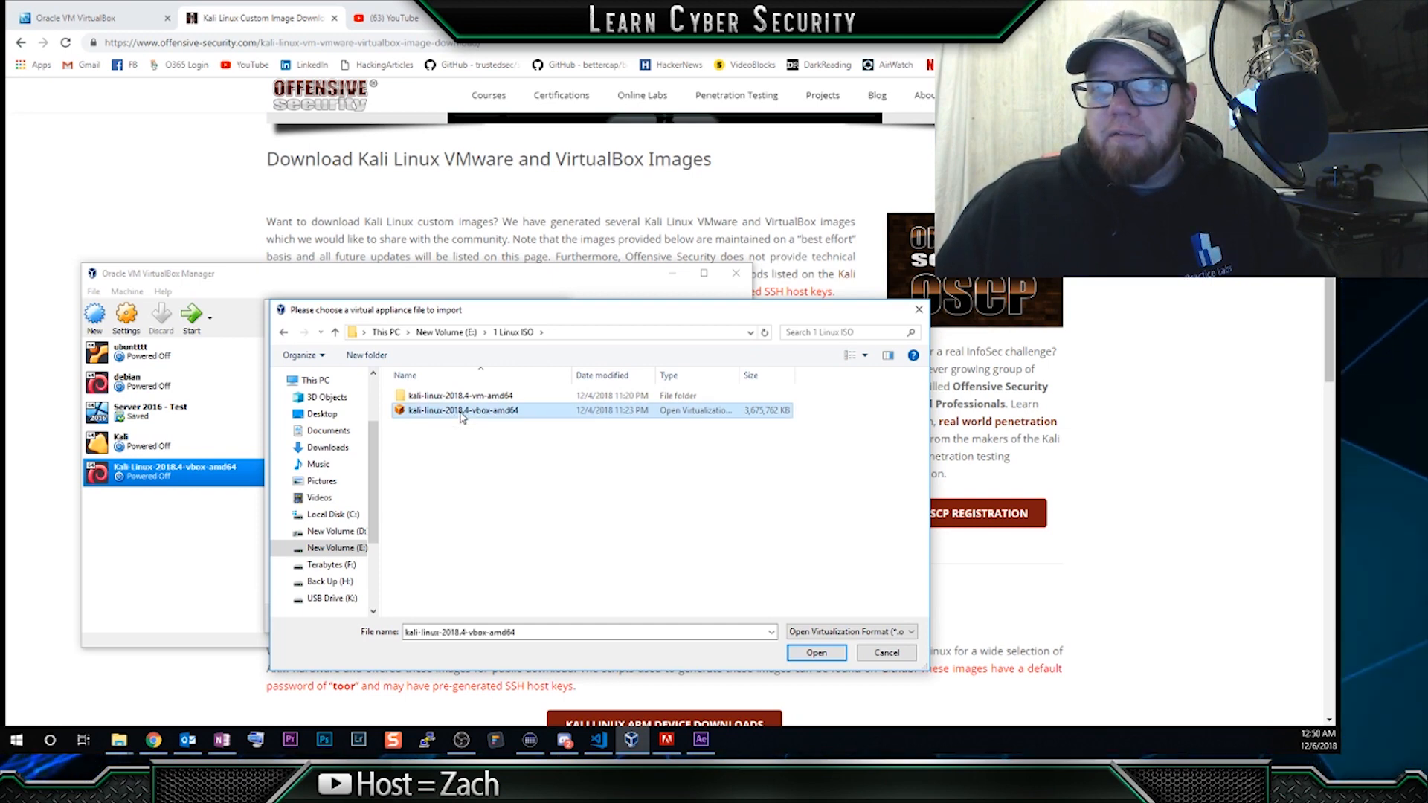
mouse_move(816, 653)
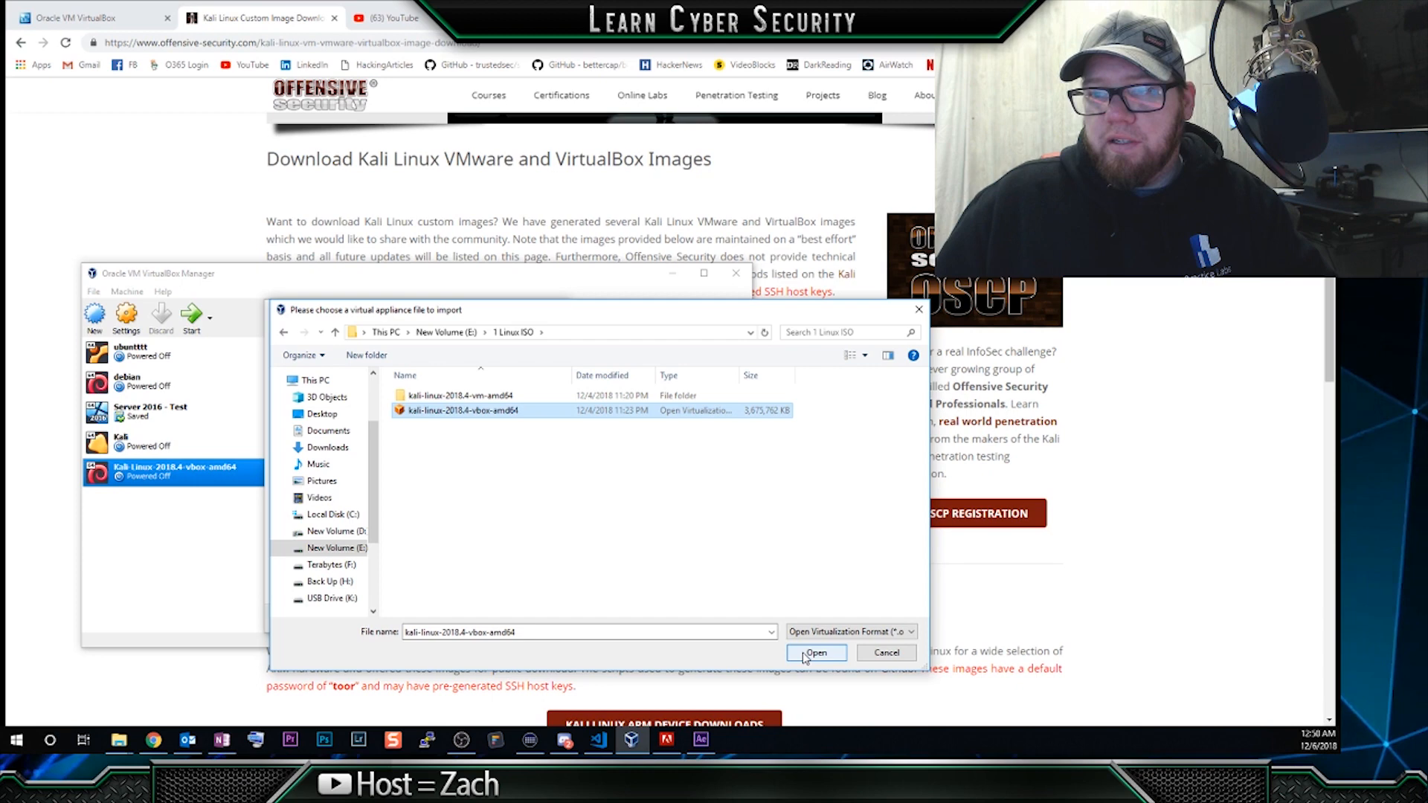
Confirm the OVA, review the appliance settings, and run Import
left_click(814, 653)
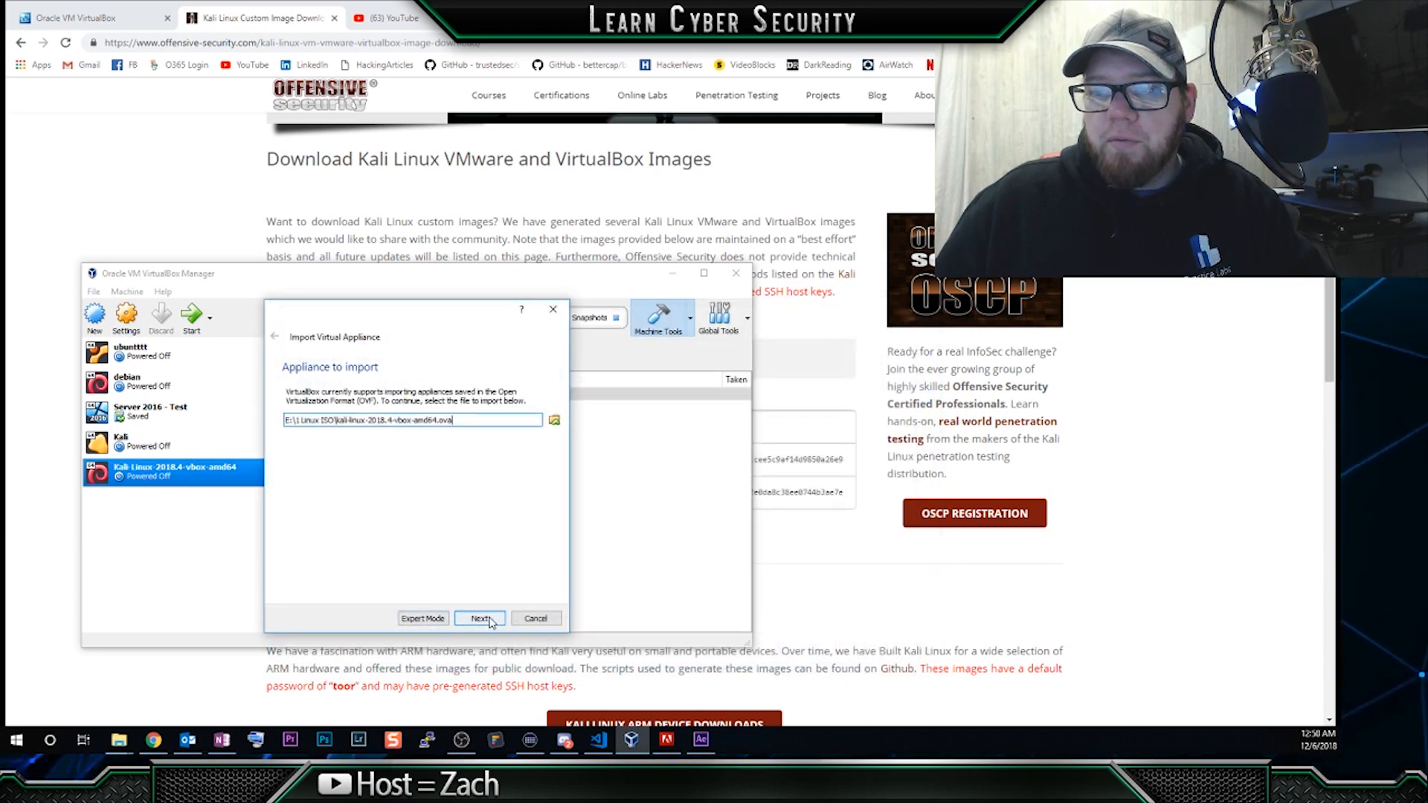
left_click(480, 618)
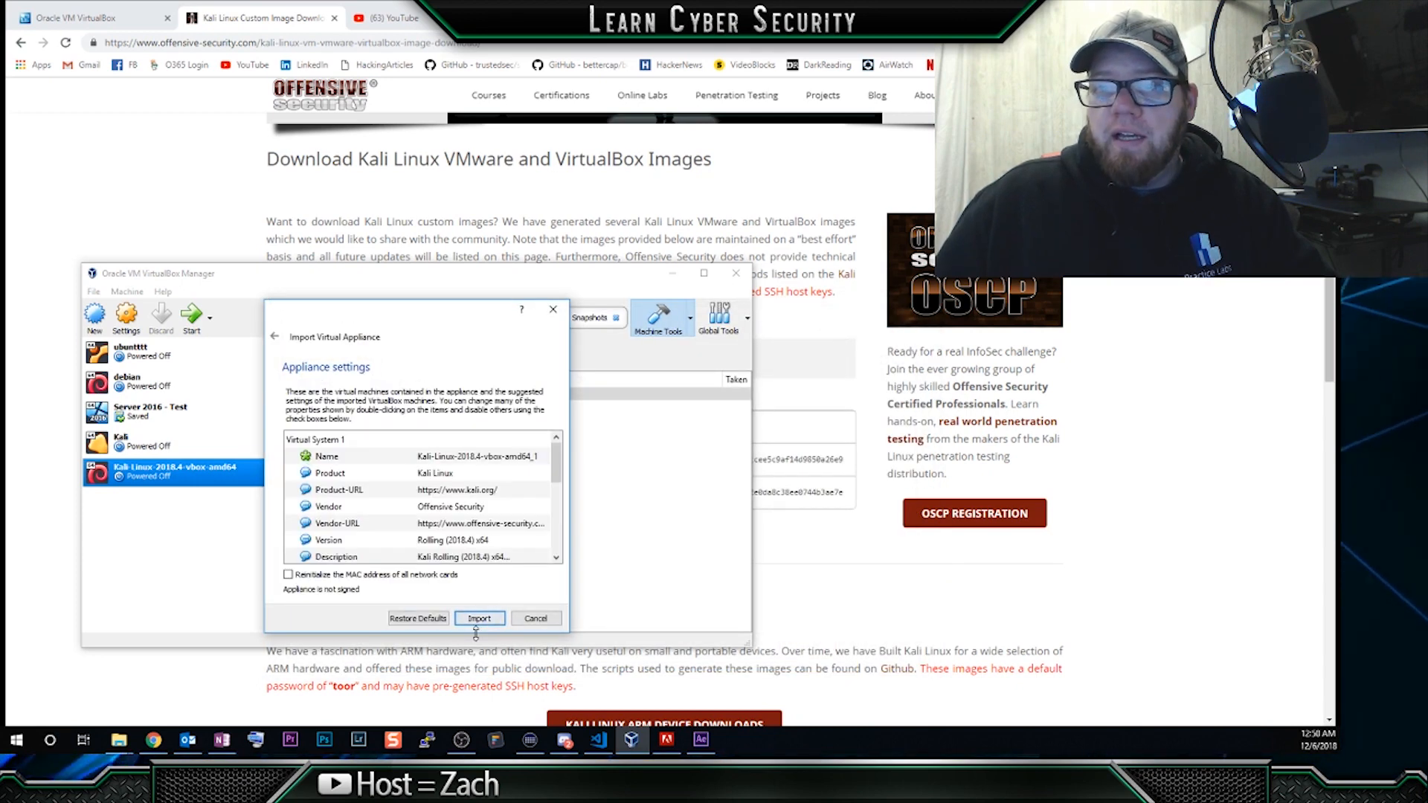
mouse_move(380, 581)
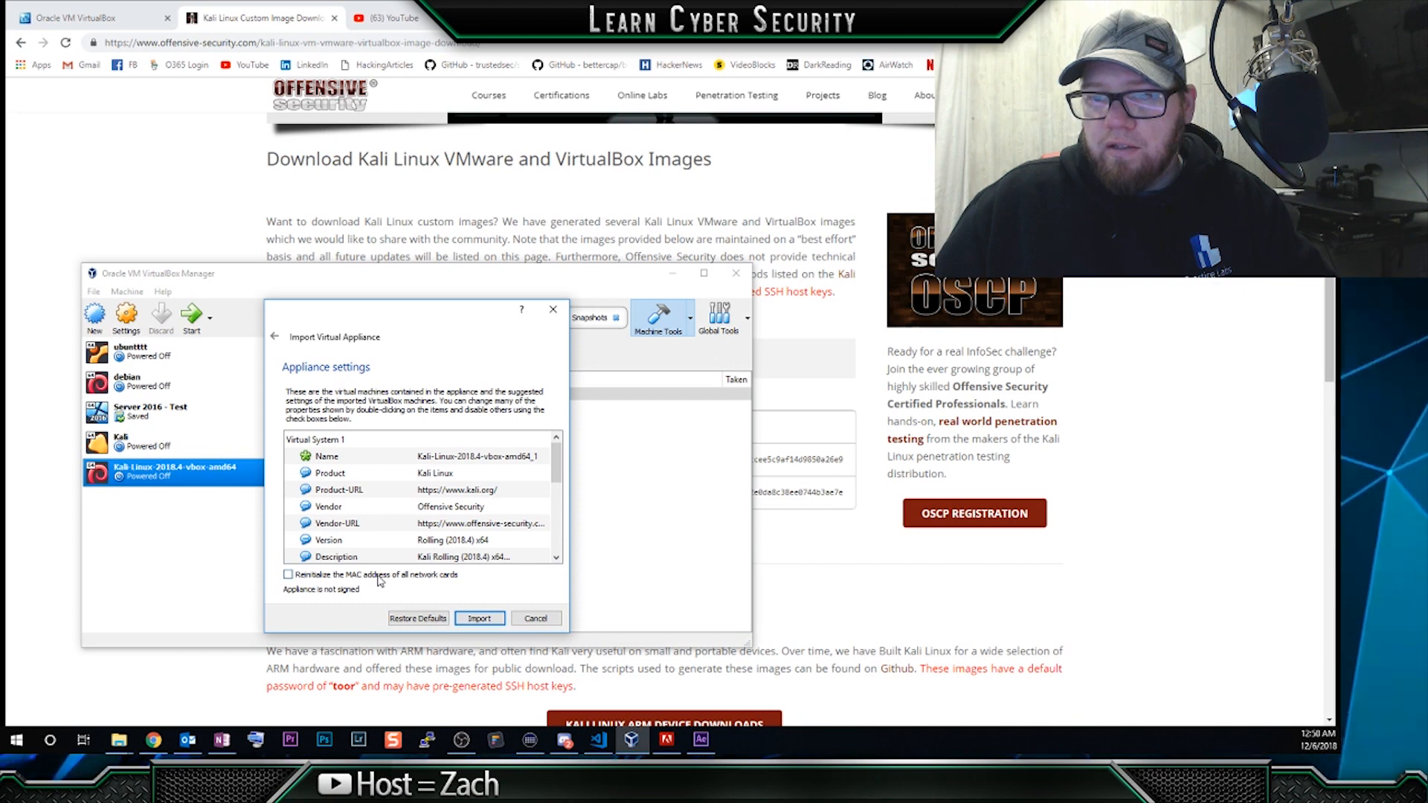
left_click(478, 618)
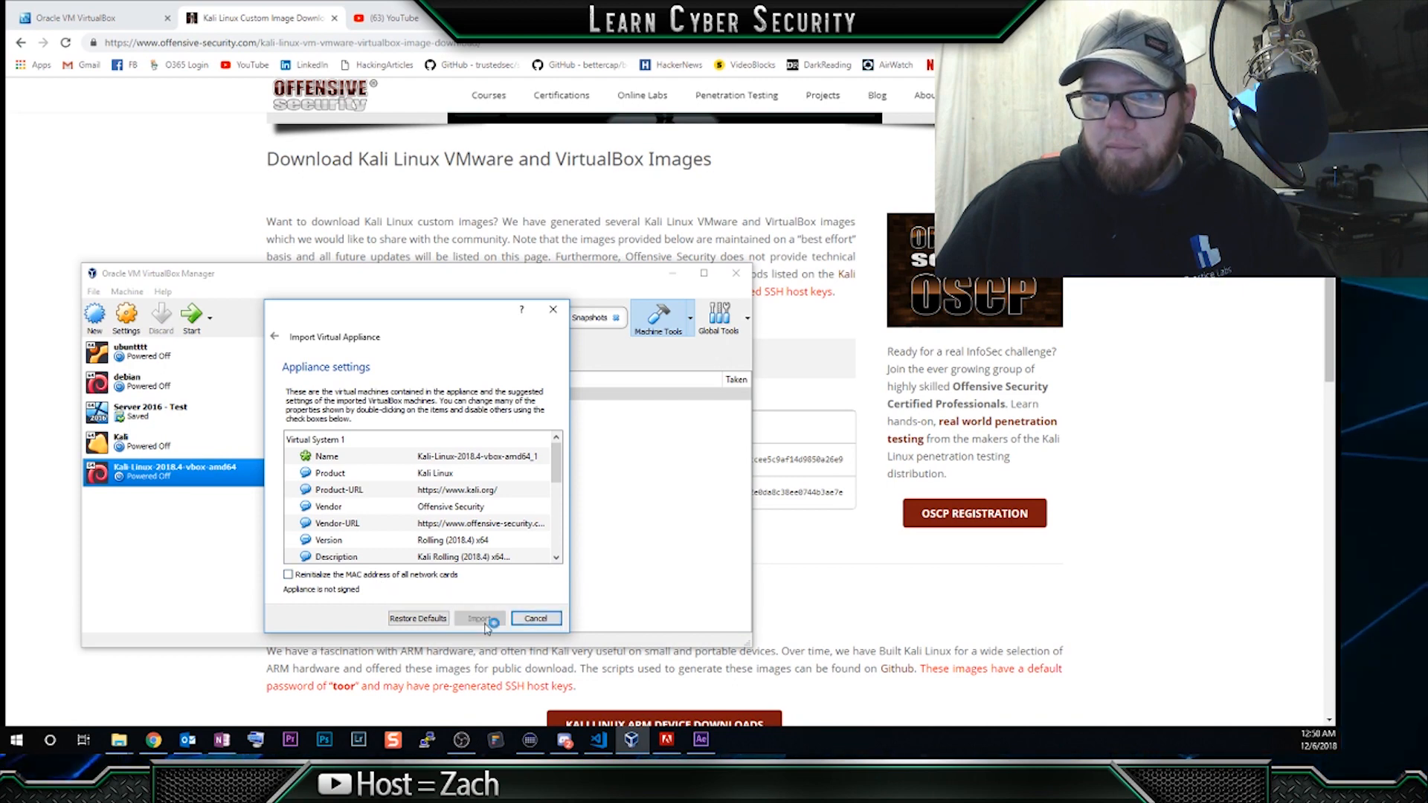
left_click(479, 618)
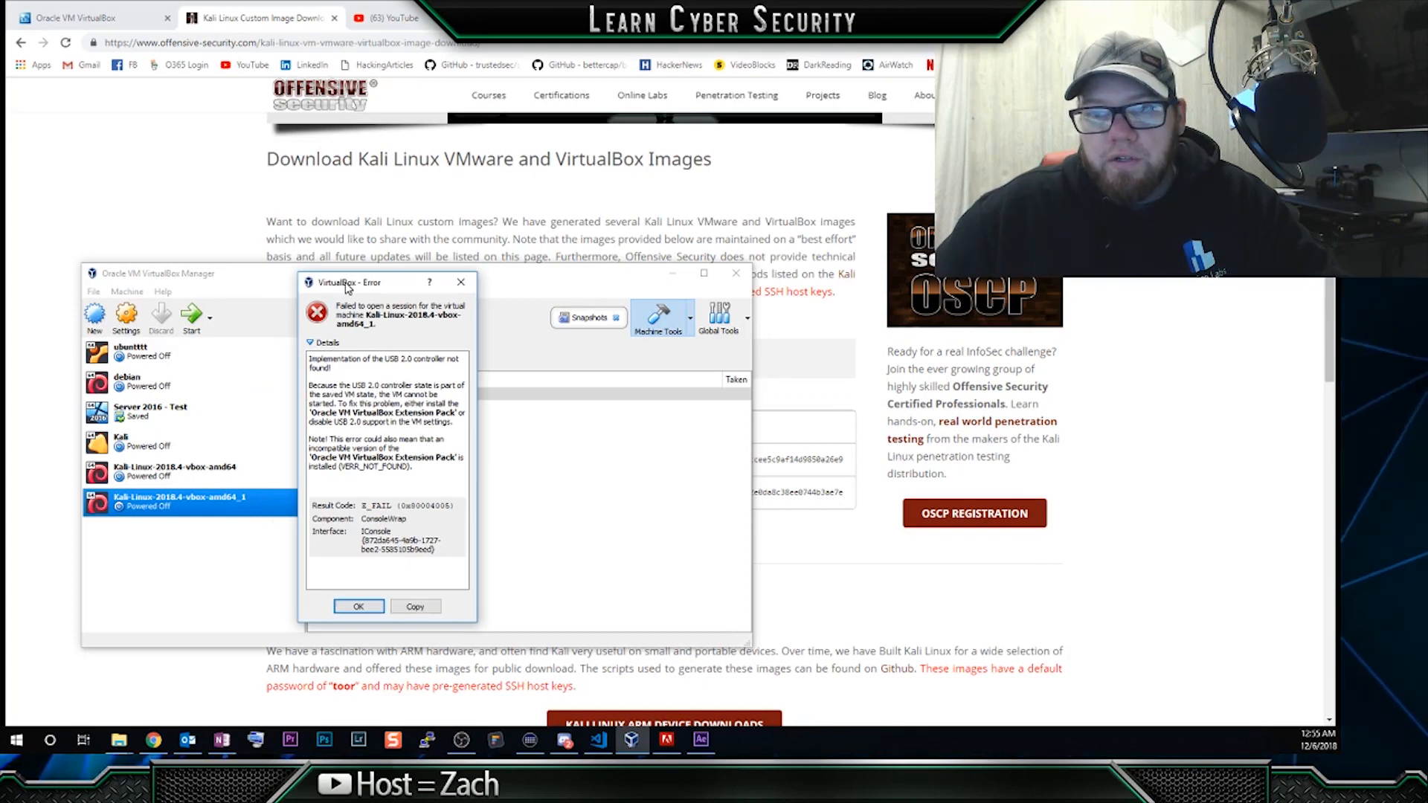
mouse_move(392, 295)
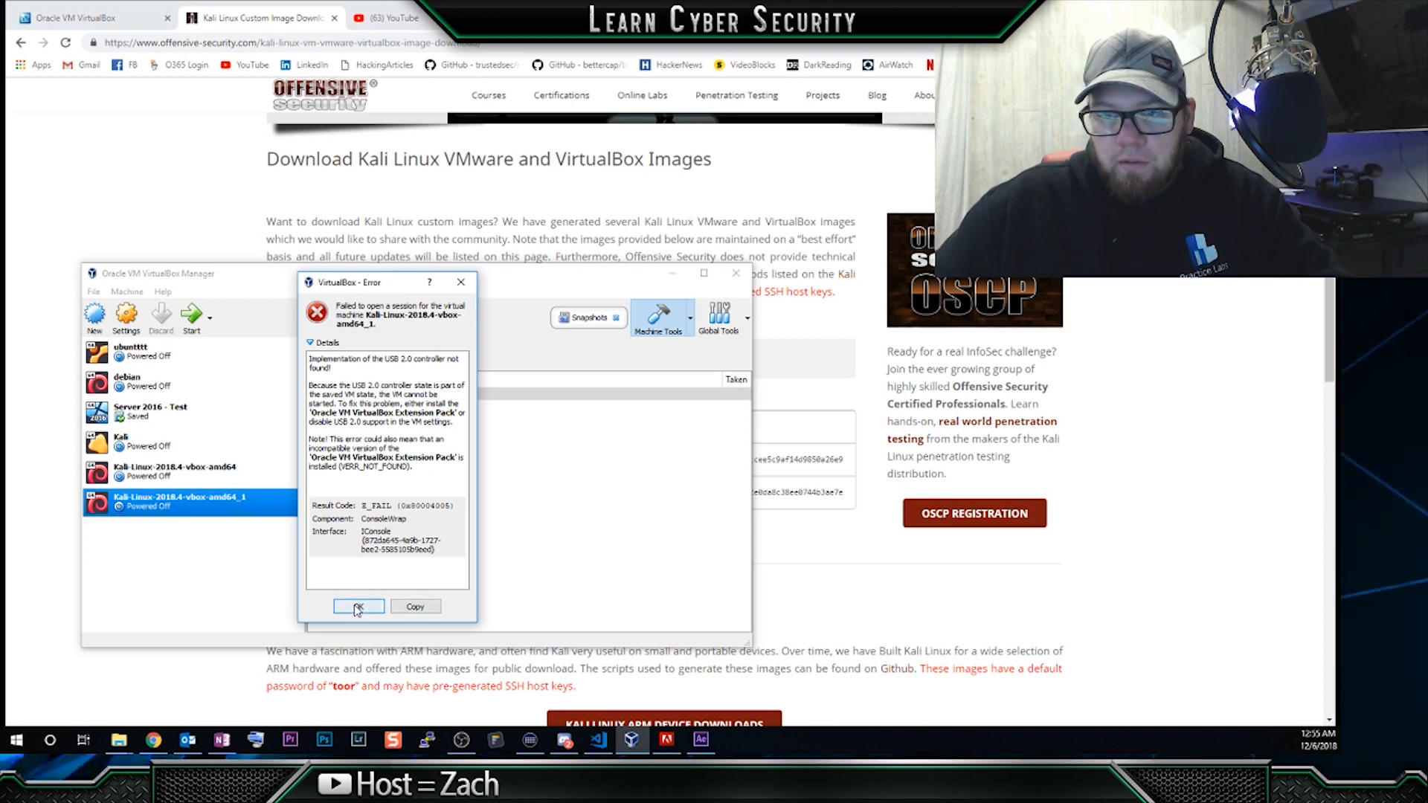
Close the USB 2.0 controller error with OK
left_click(358, 607)
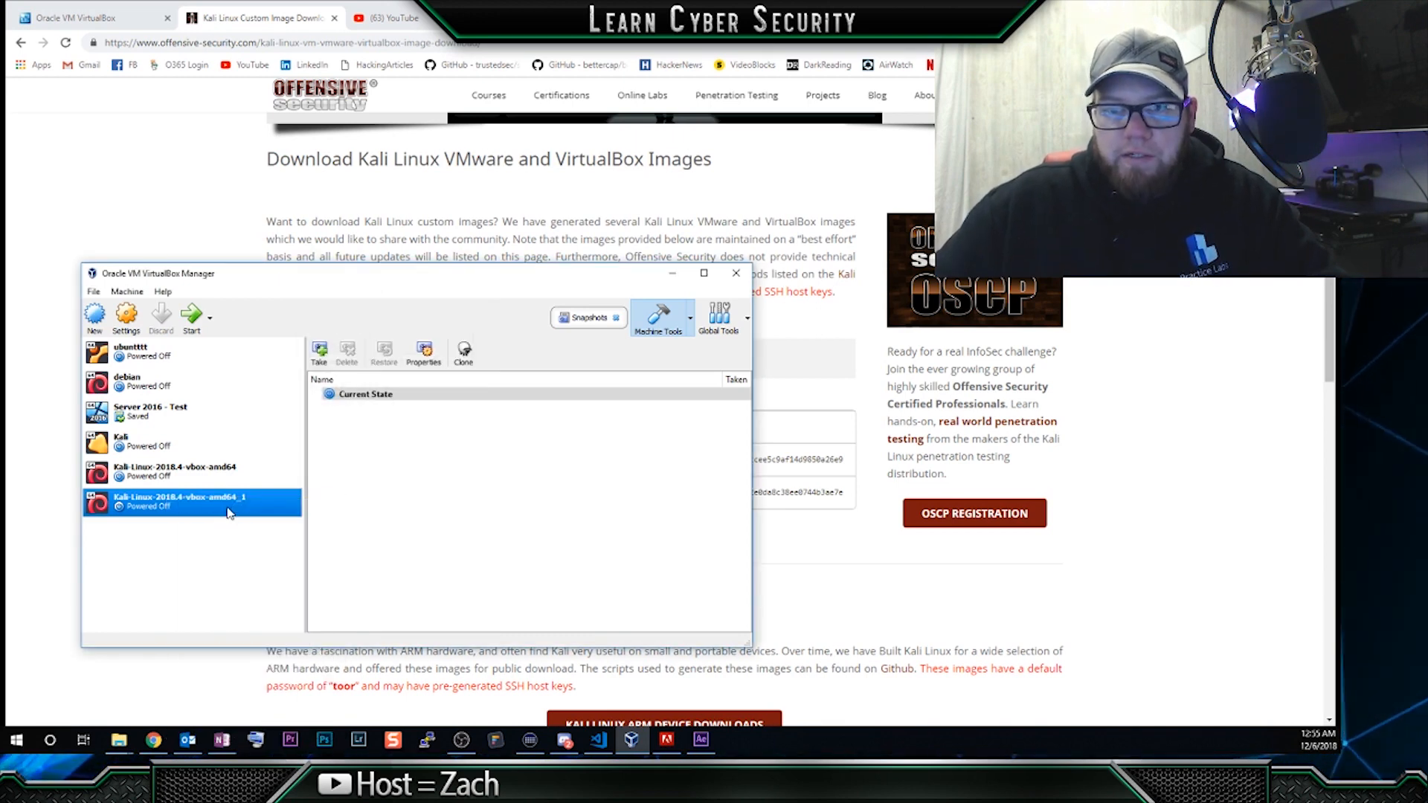
Uncheck Enable USB Controller in the Kali-Linux-2018.4 VM settings and save
left_click(125, 314)
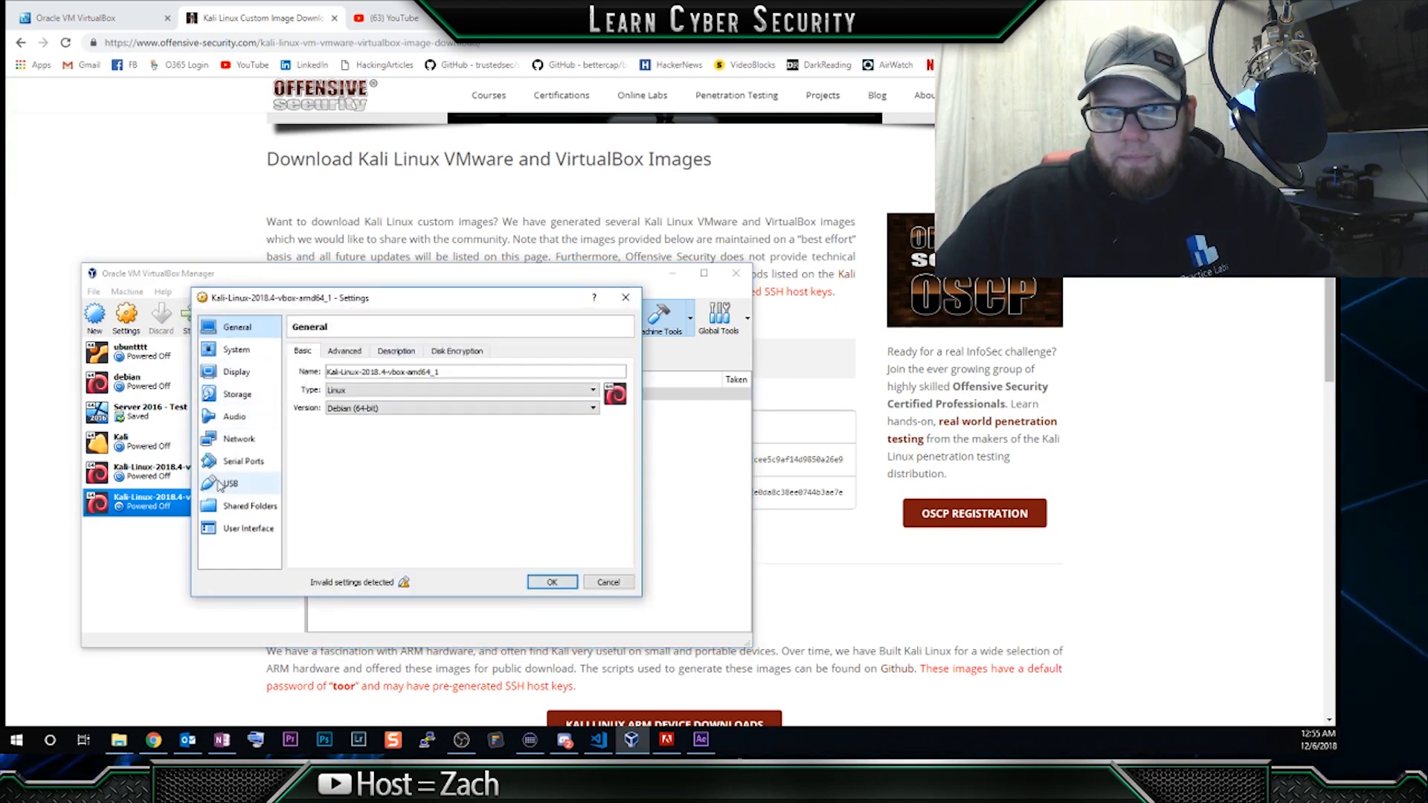
left_click(231, 483)
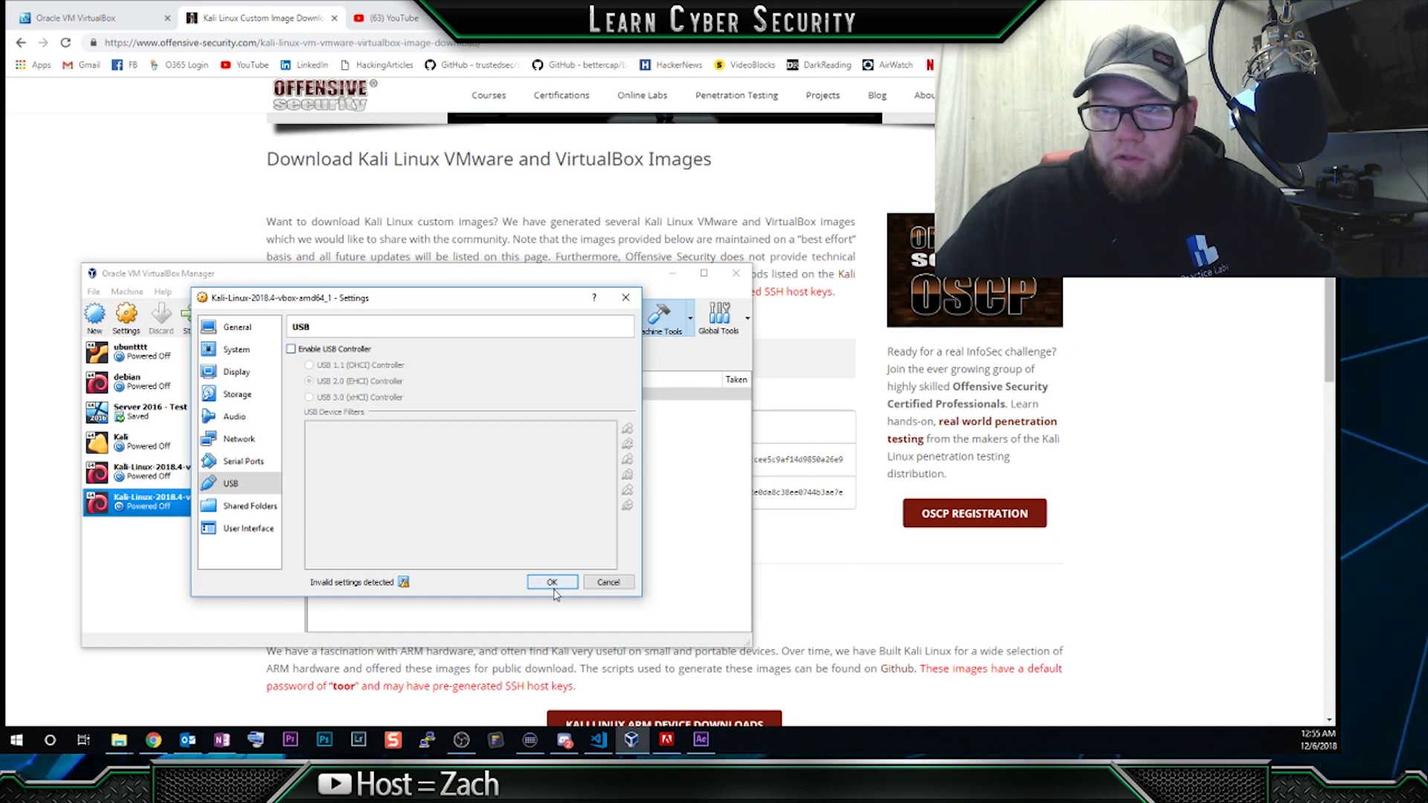
left_click(552, 582)
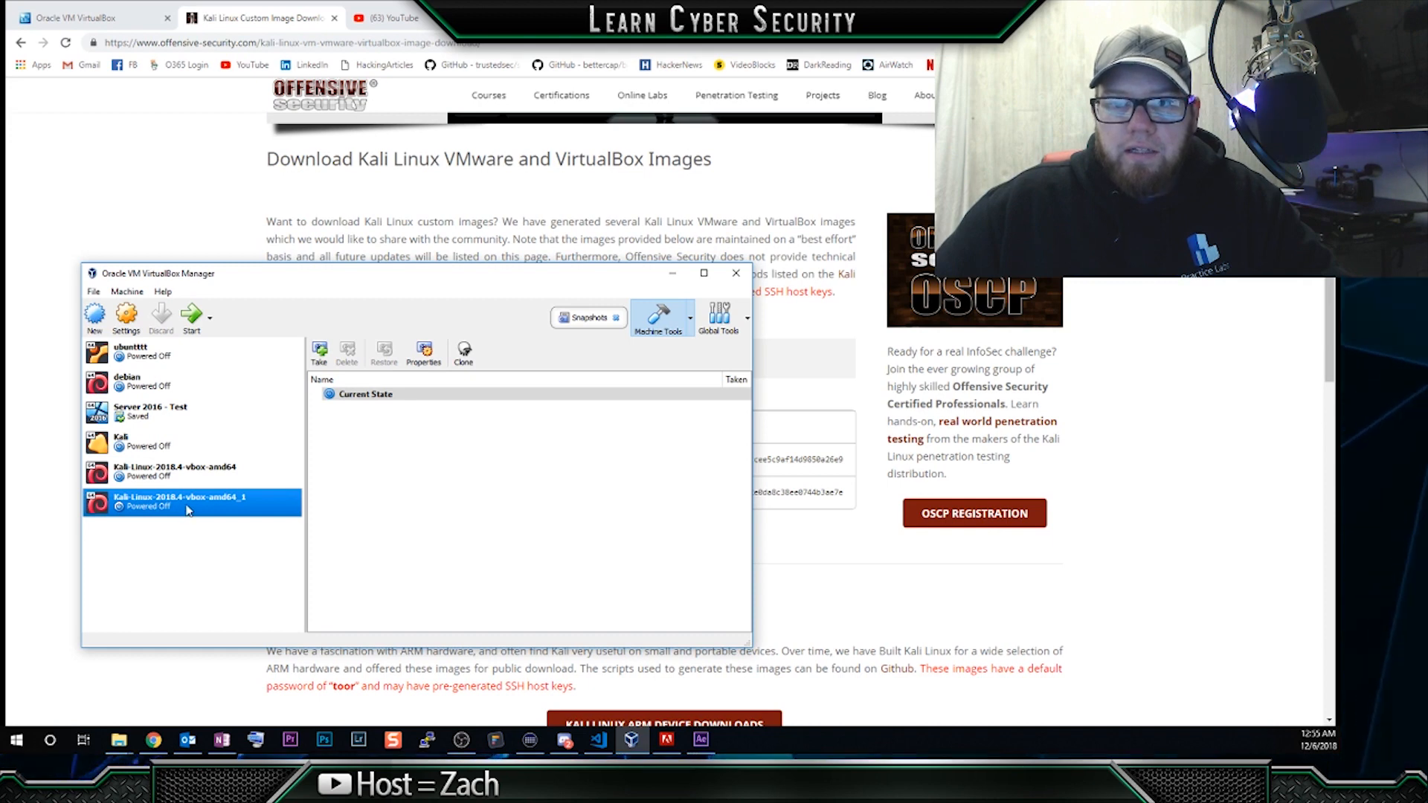
Start Kali-Linux-2018.4-vbox-amd64_1 with Normal Start from its context menu
right_click(186, 501)
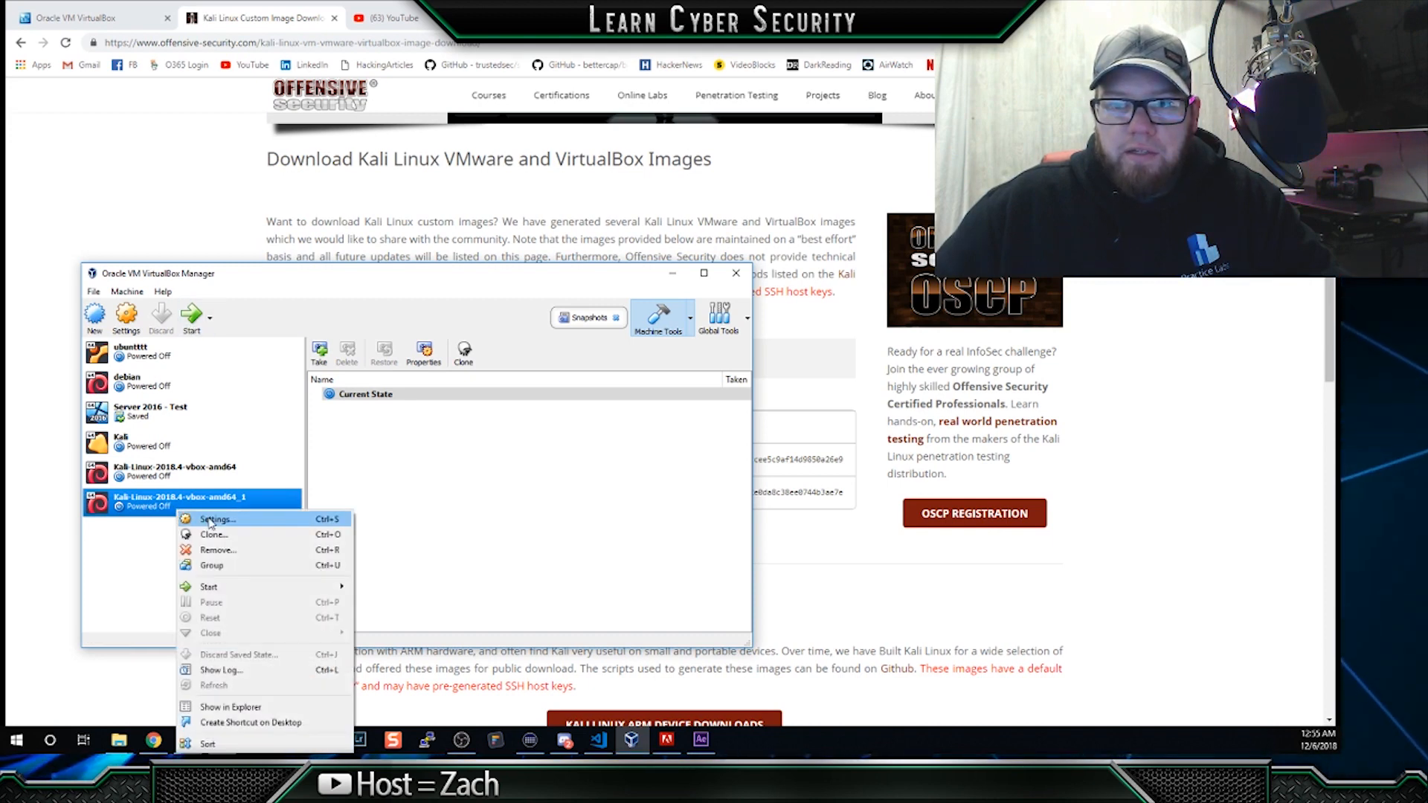
mouse_move(207, 587)
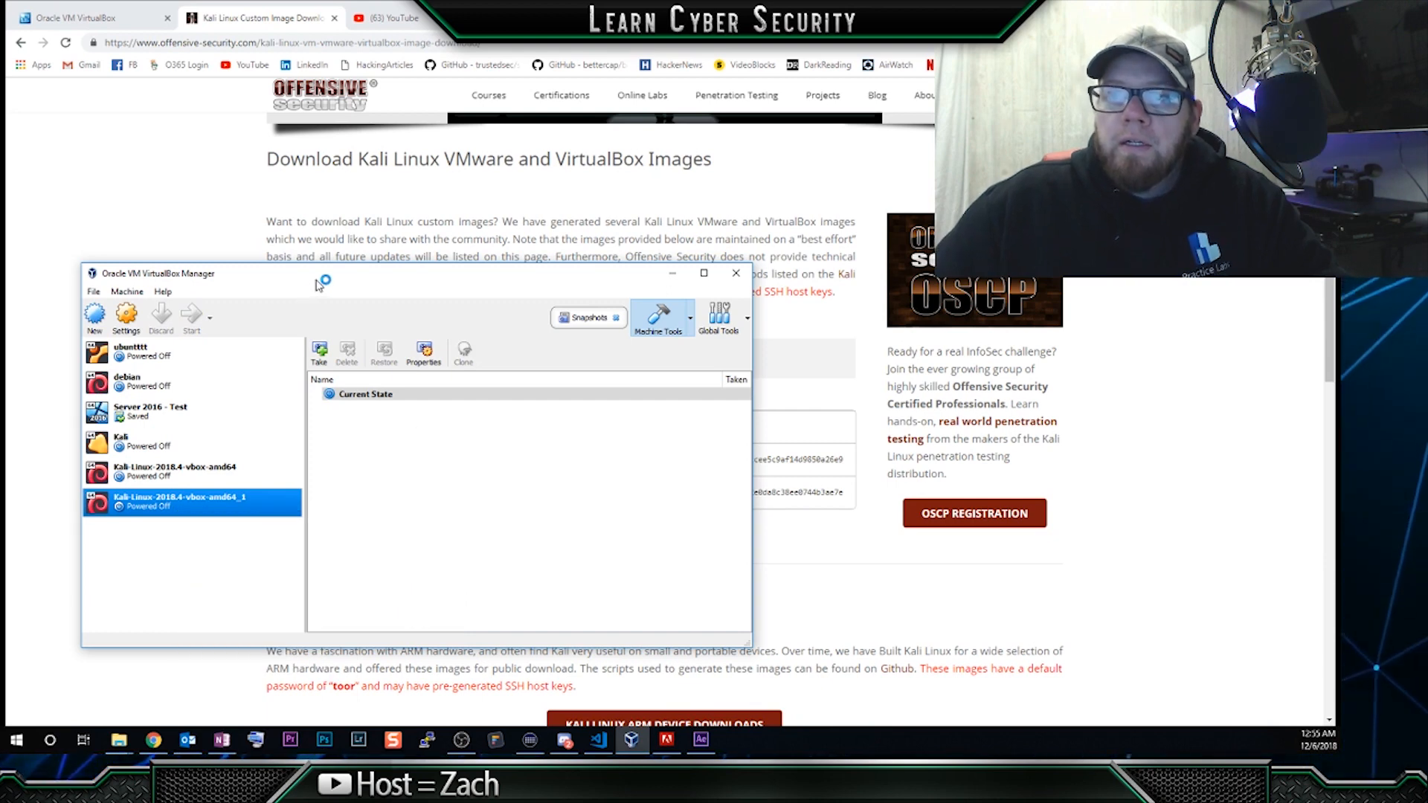
mouse_move(319, 284)
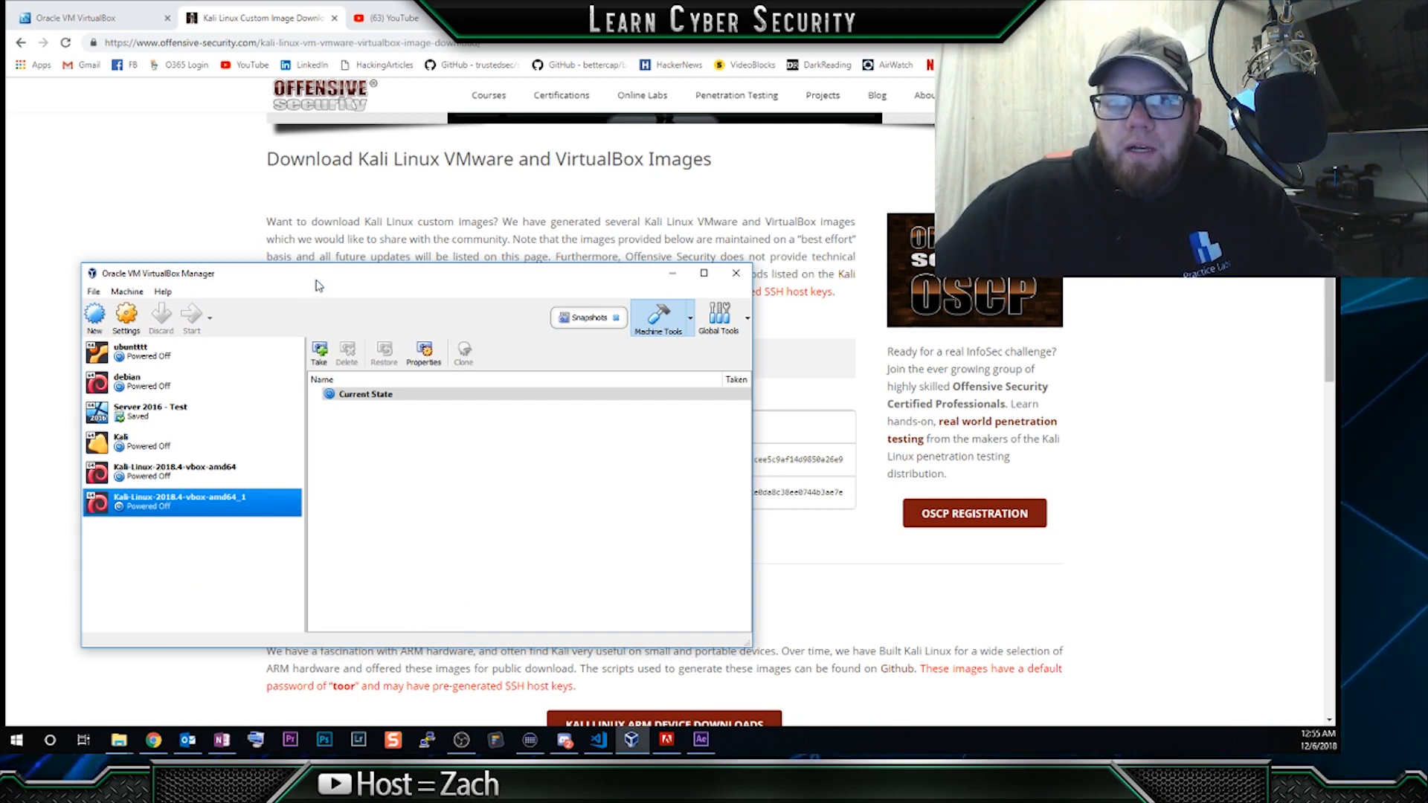
left_click(191, 317)
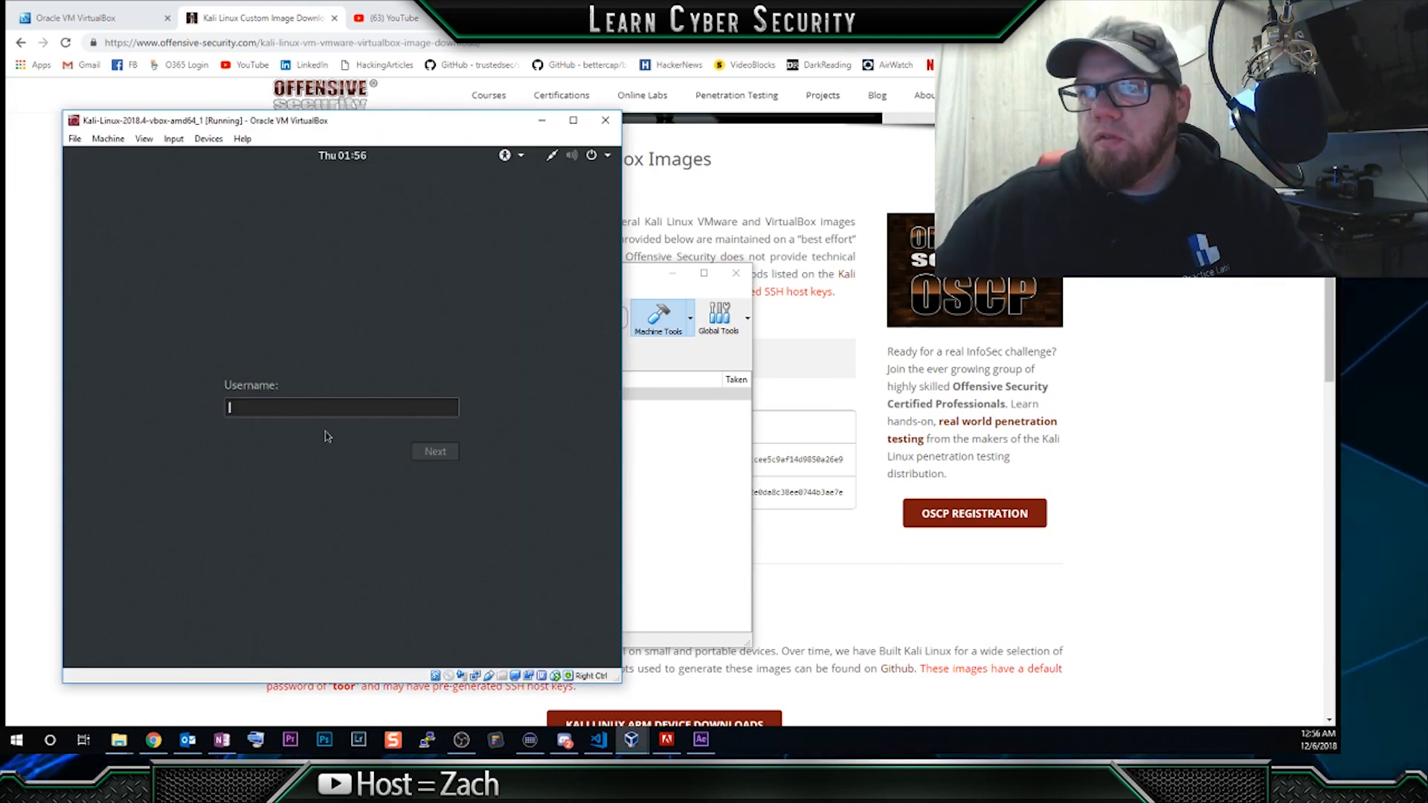
mouse_move(806, 324)
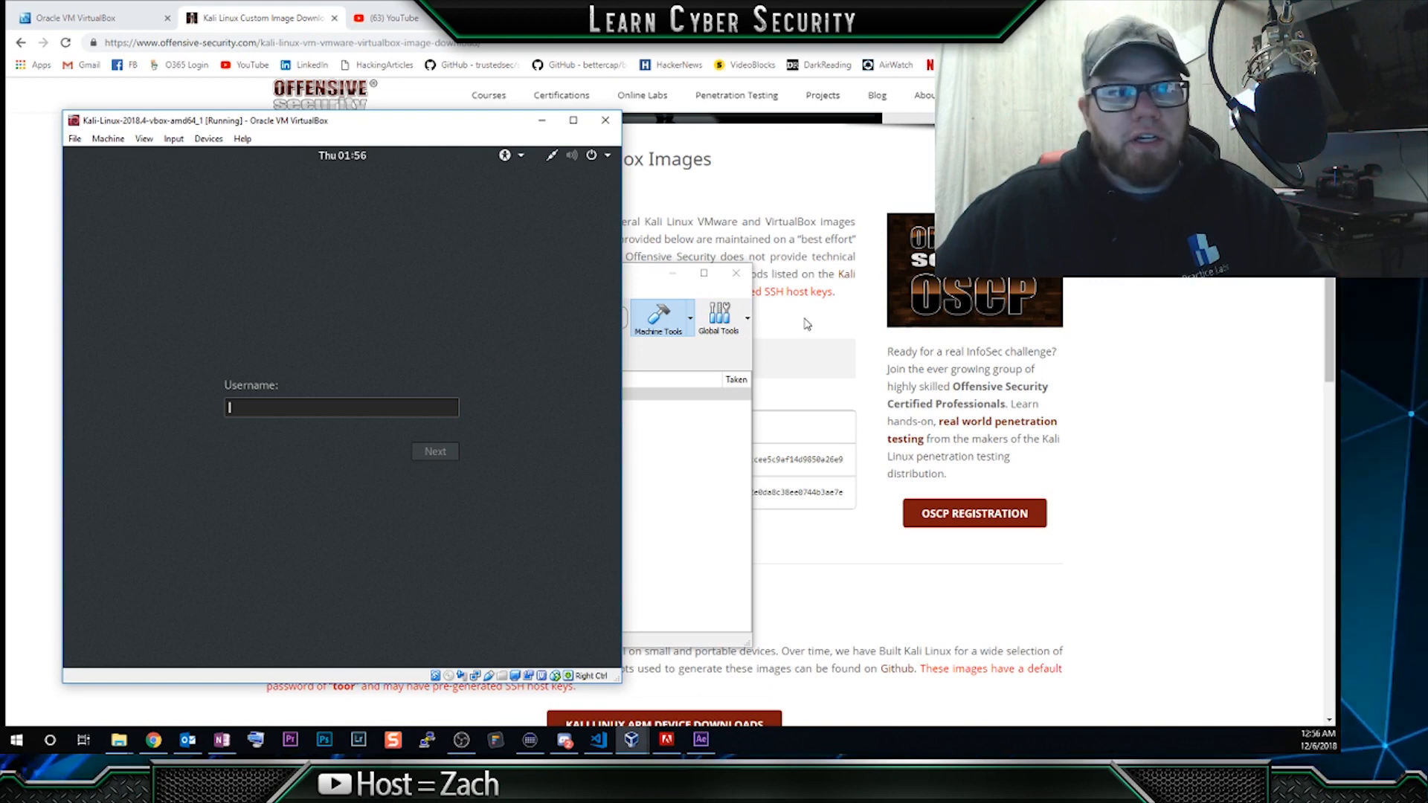
left_click(604, 119)
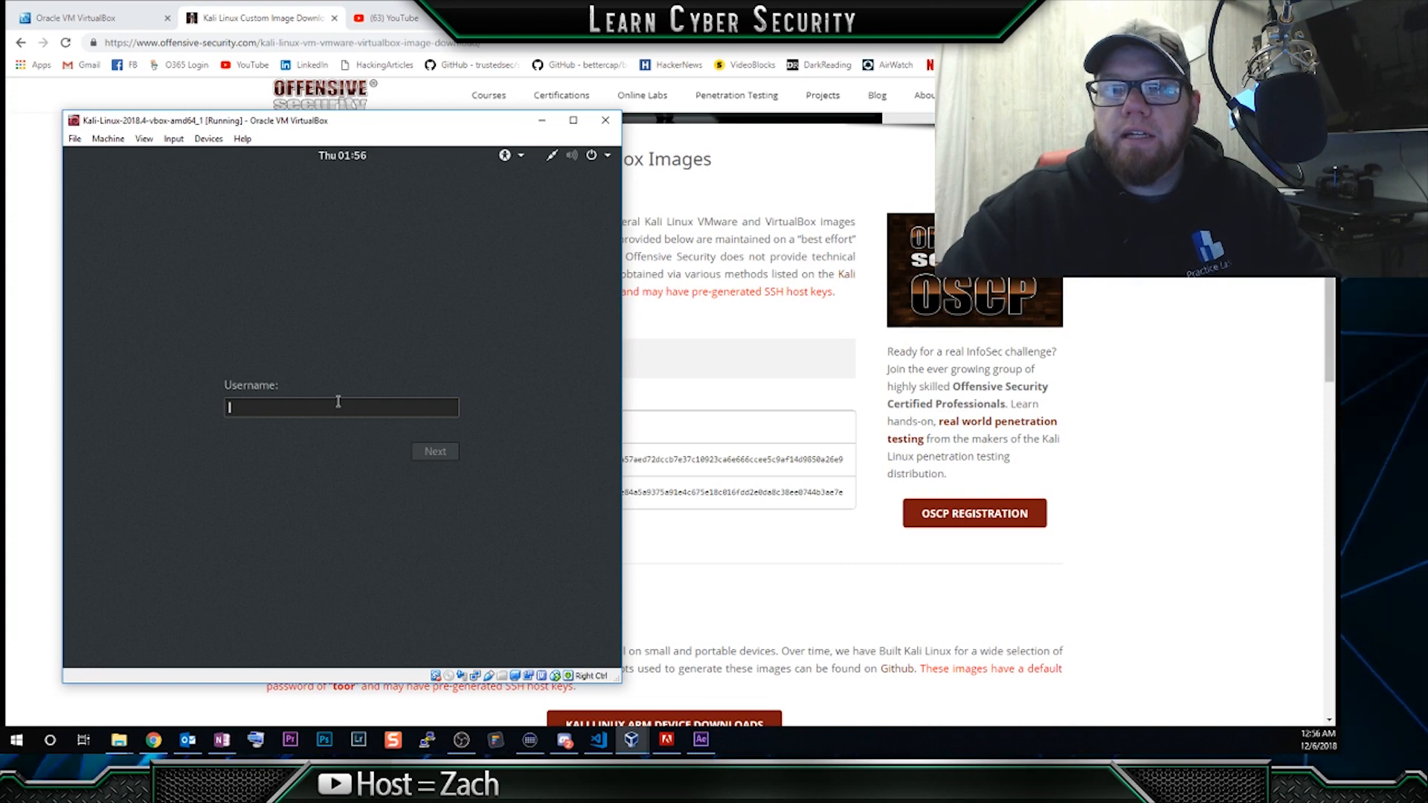
type("root")
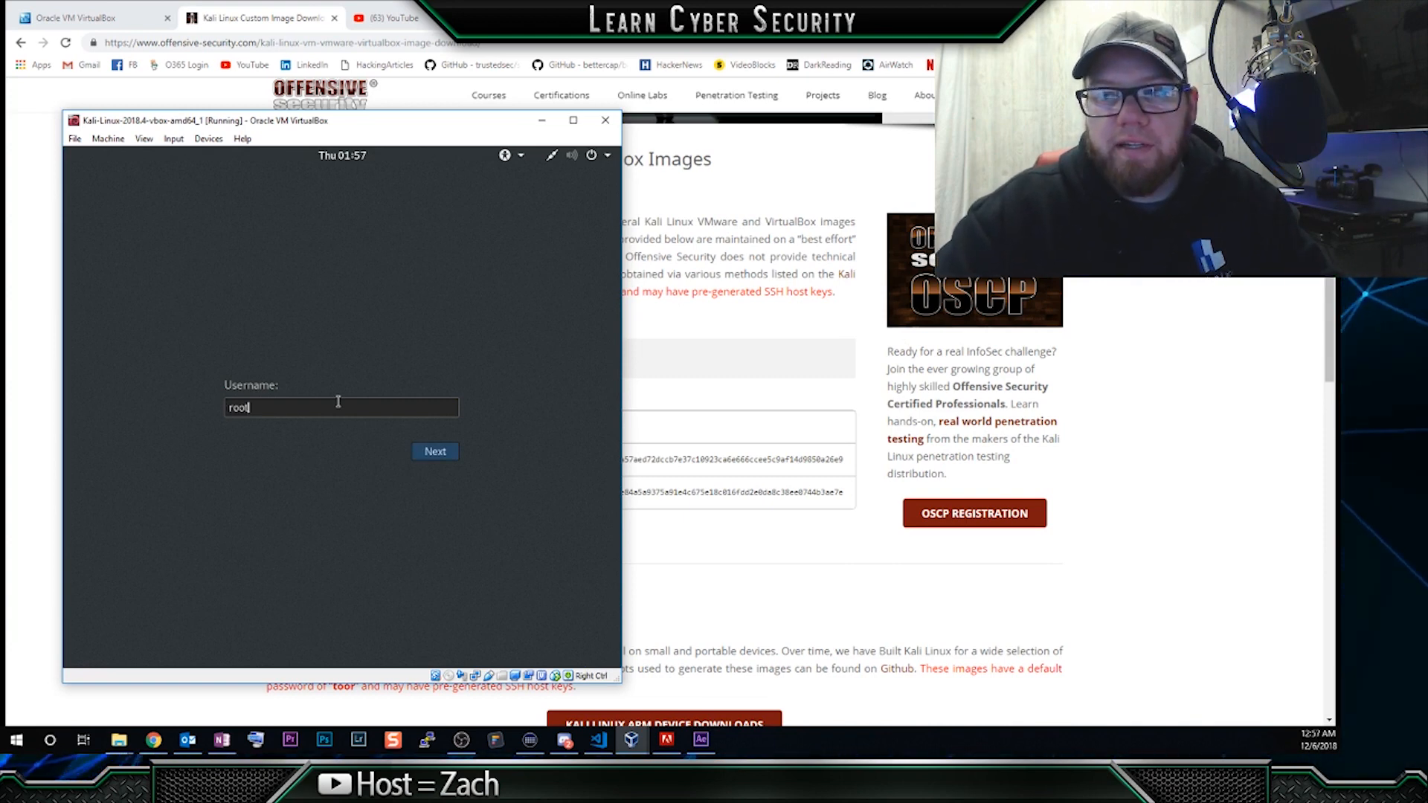
left_click(435, 451)
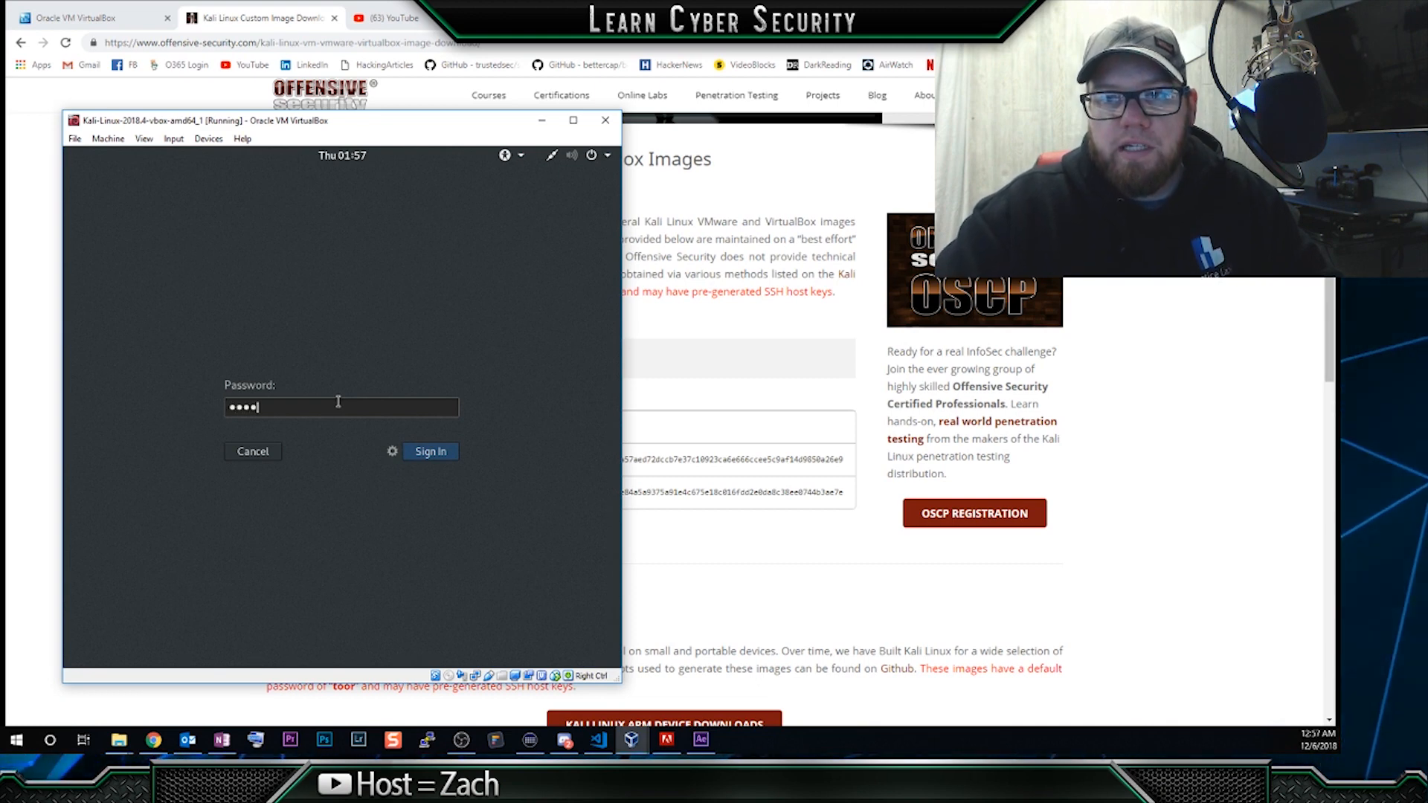
left_click(429, 451)
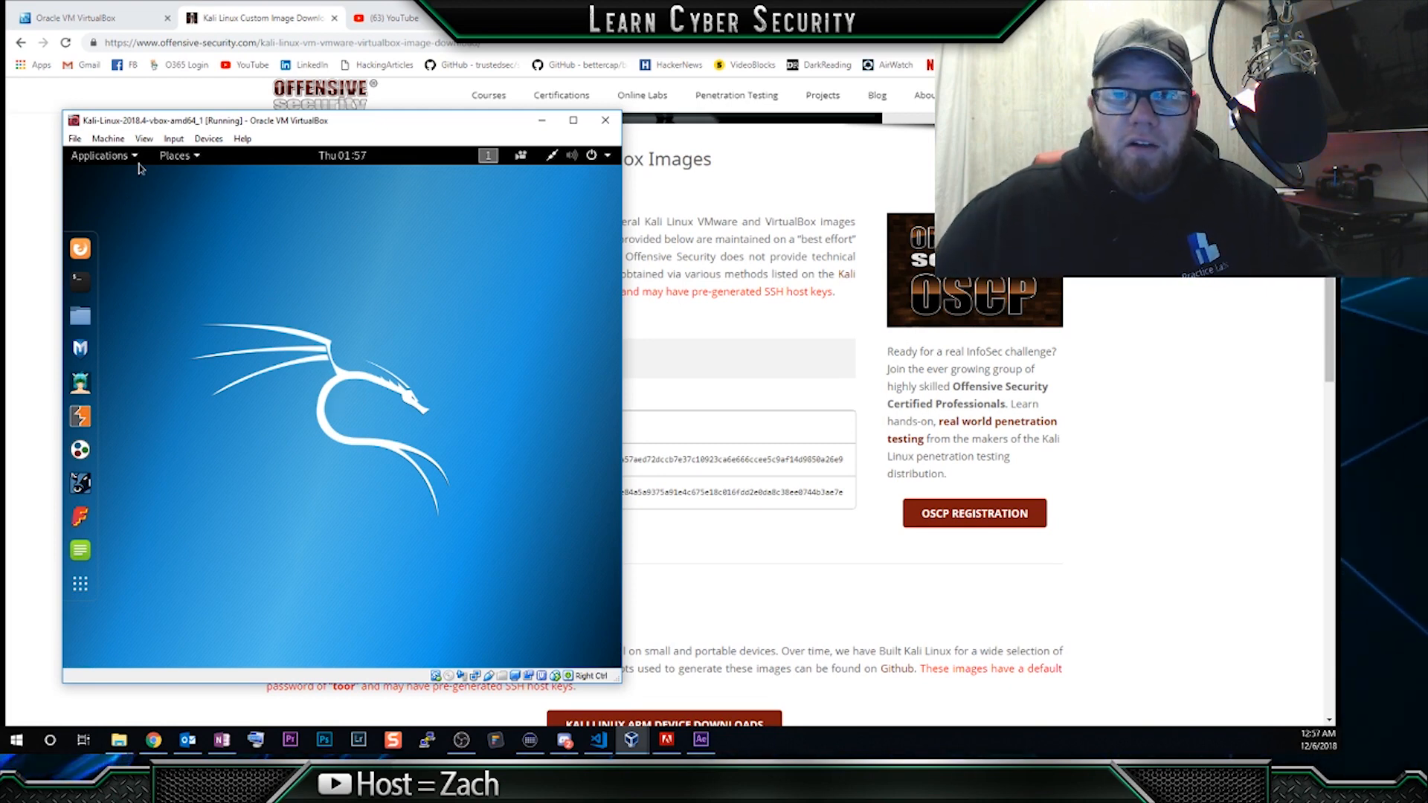
Browse the Applications categories, then launch Terminal as root
left_click(101, 155)
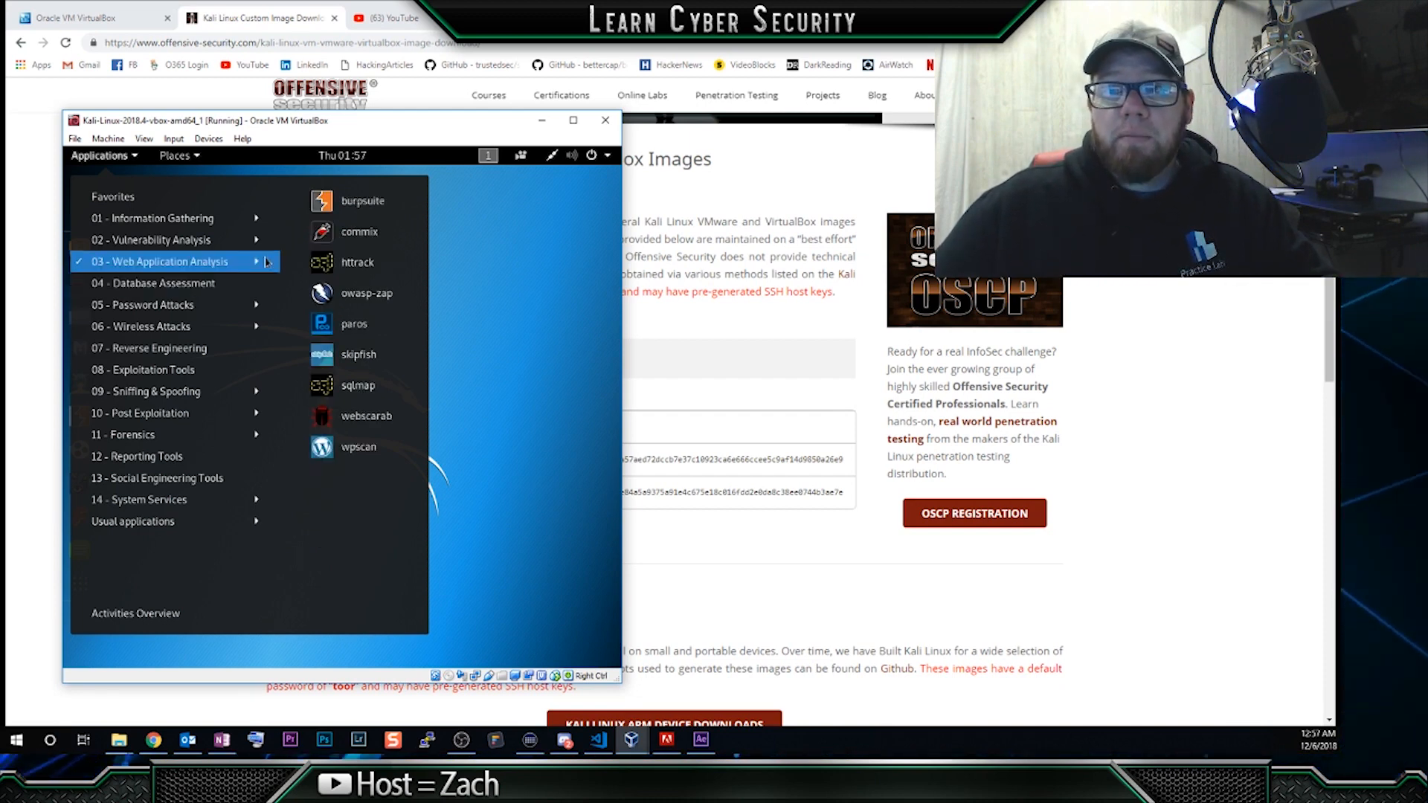
mouse_move(235, 288)
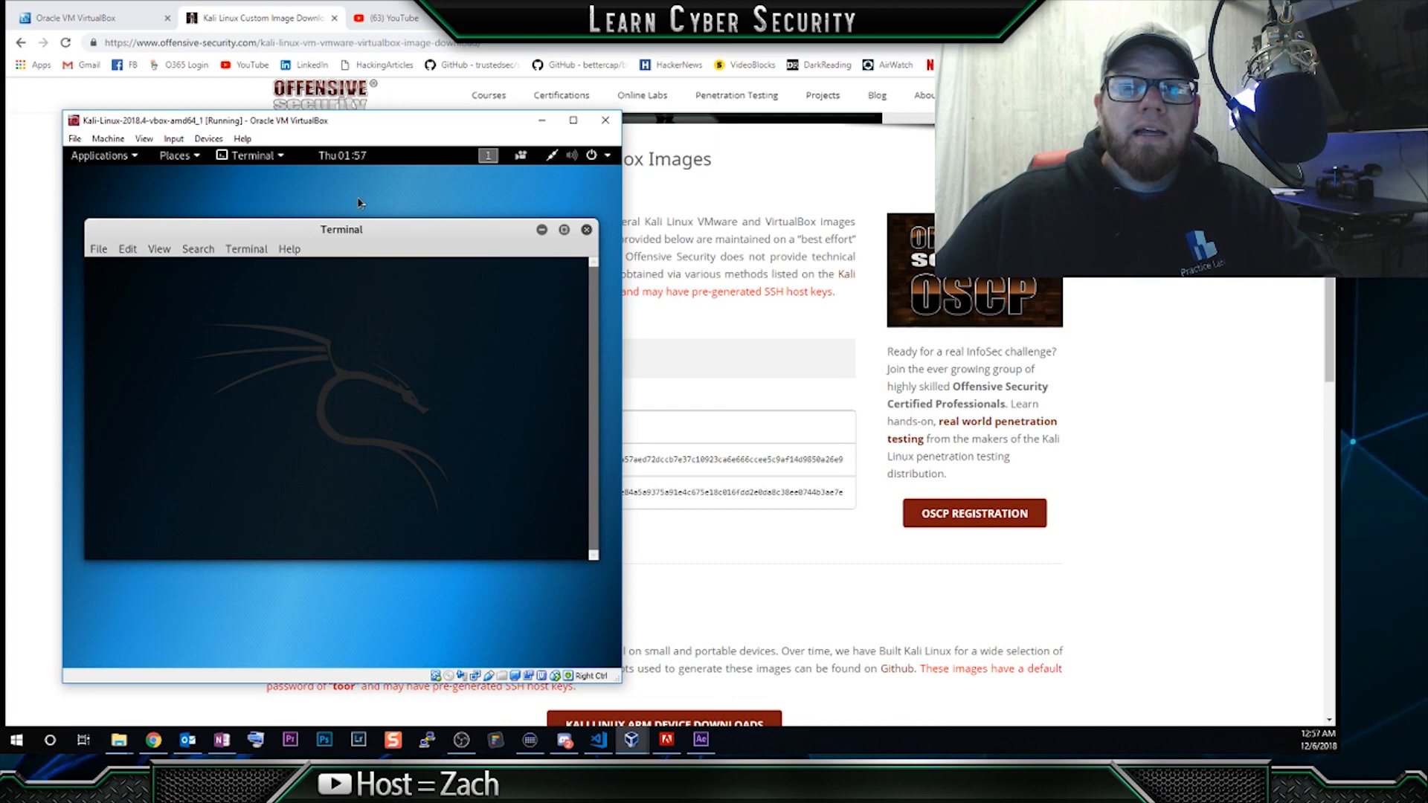
key("Return")
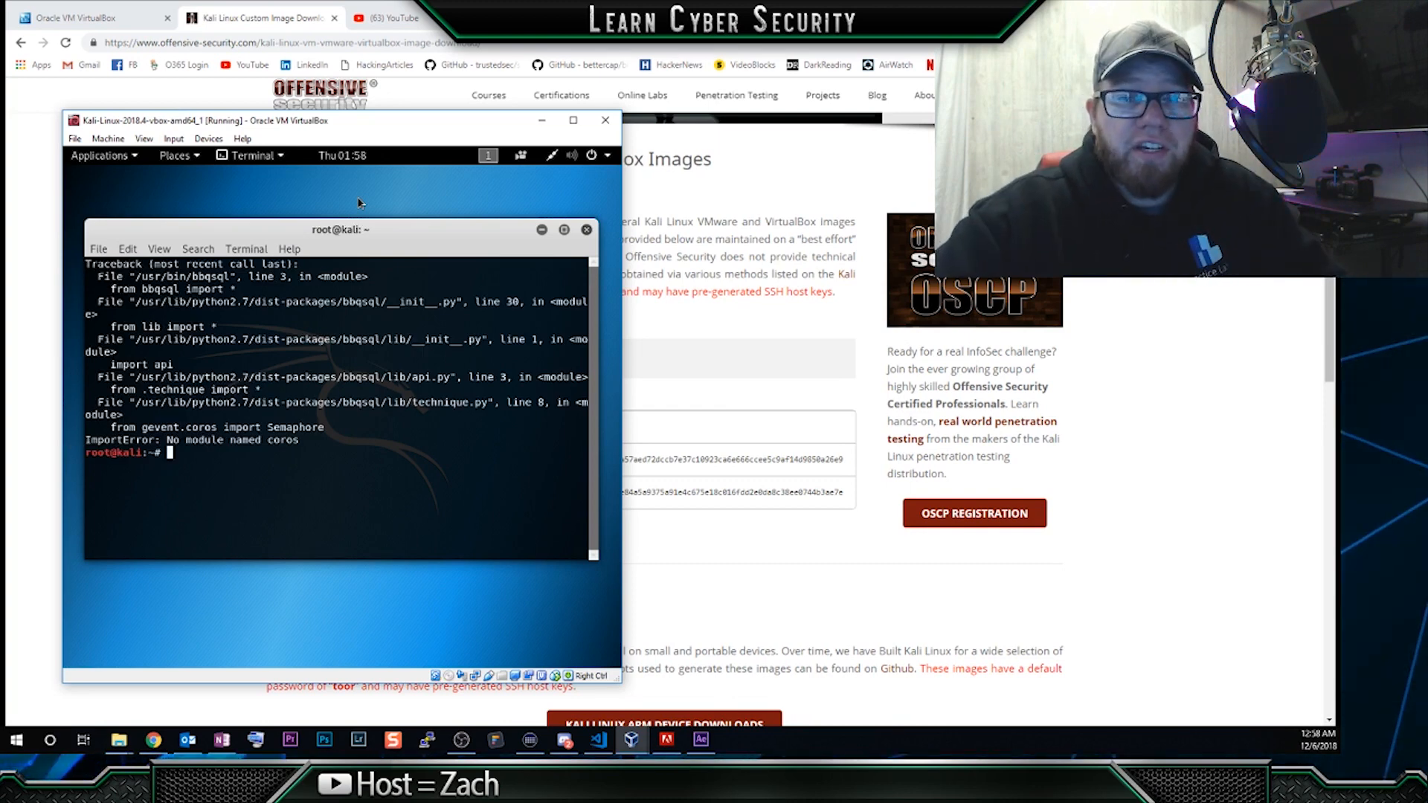